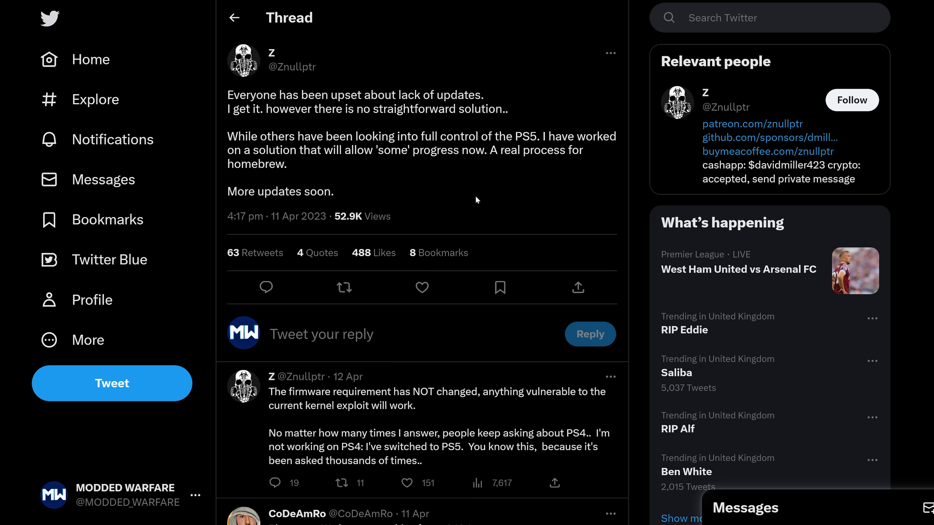
Scroll through the GoldHEN v2.4b13 Ko-fi page and the eboot.bin view in HxD.
{"action": "scroll", "scroll_direction": "down", "scroll_amount": 3}
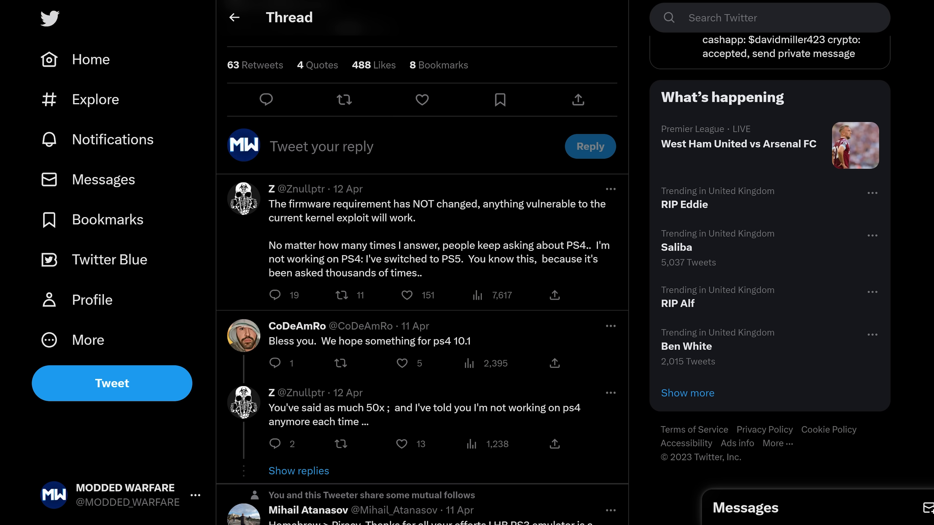
{"action": "mouse_move", "coordinate": [464, 176]}
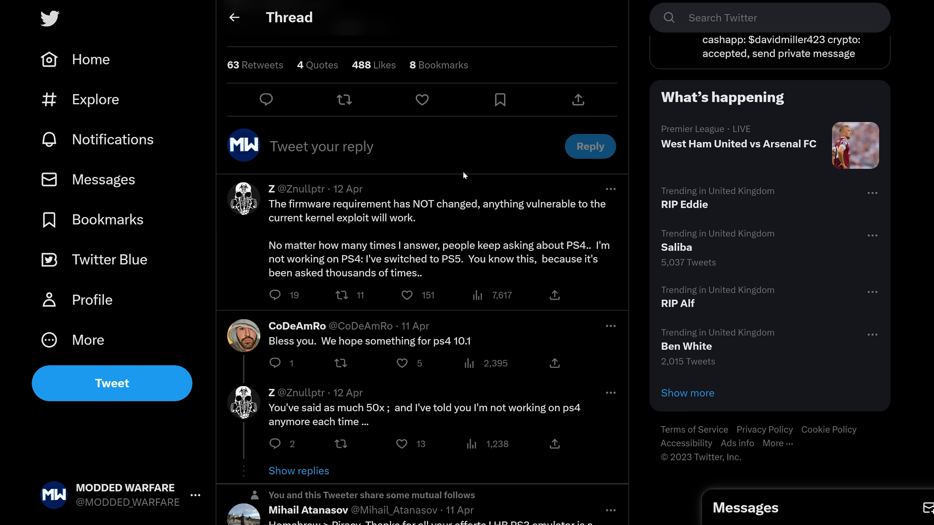
{"action": "scroll", "scroll_direction": "up", "scroll_amount": 3}
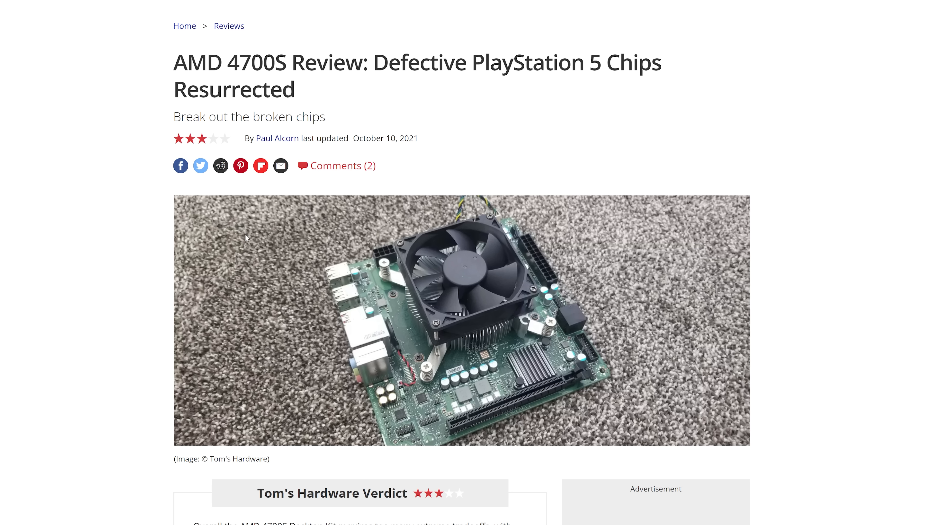
{"action": "mouse_move", "coordinate": [151, 288]}
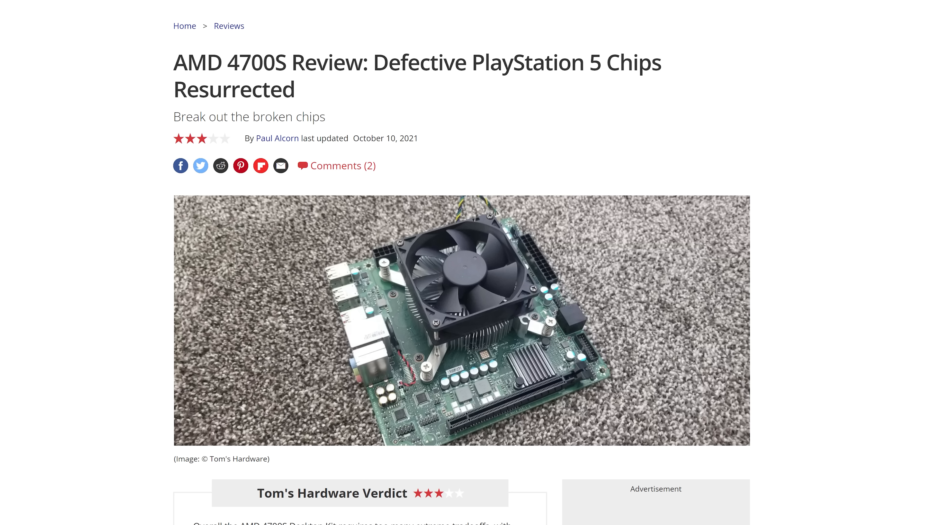
{"action": "mouse_move", "coordinate": [34, 8]}
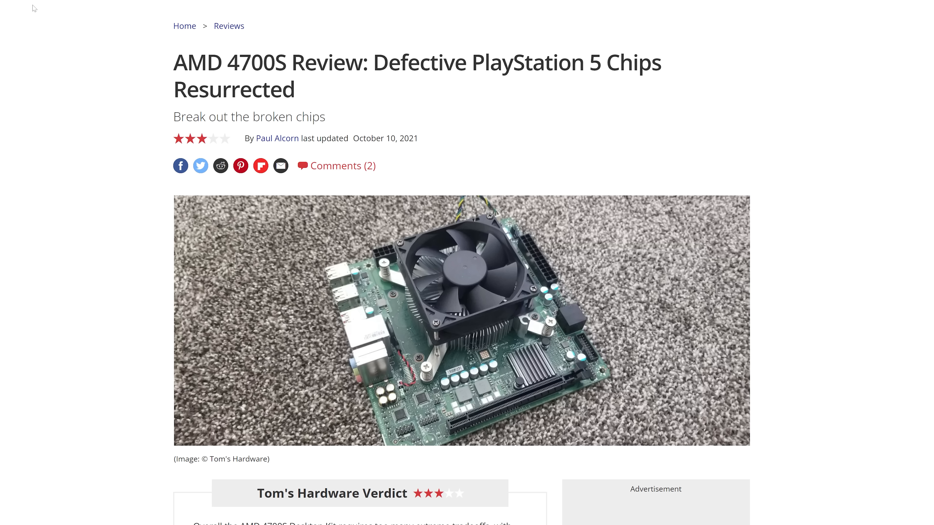
{"action": "mouse_move", "coordinate": [60, 12]}
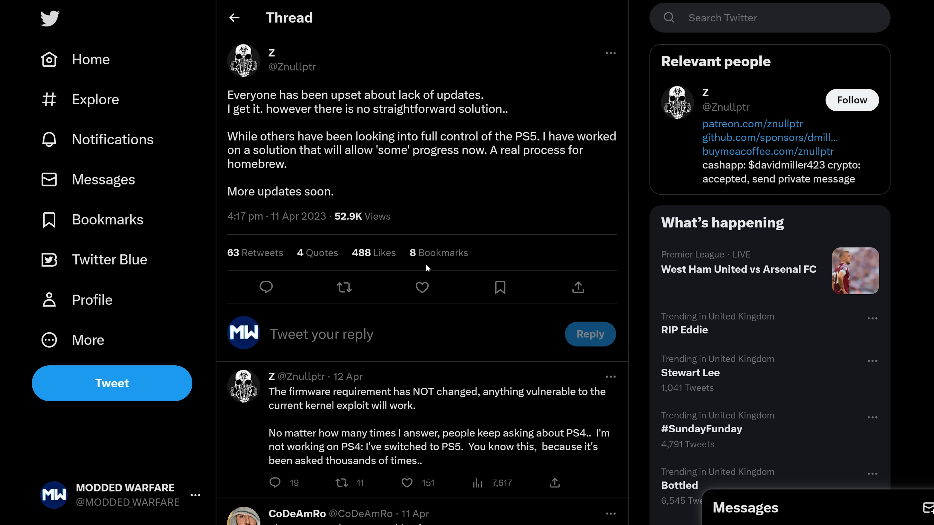
{"action": "scroll", "scroll_direction": "down", "scroll_amount": 3}
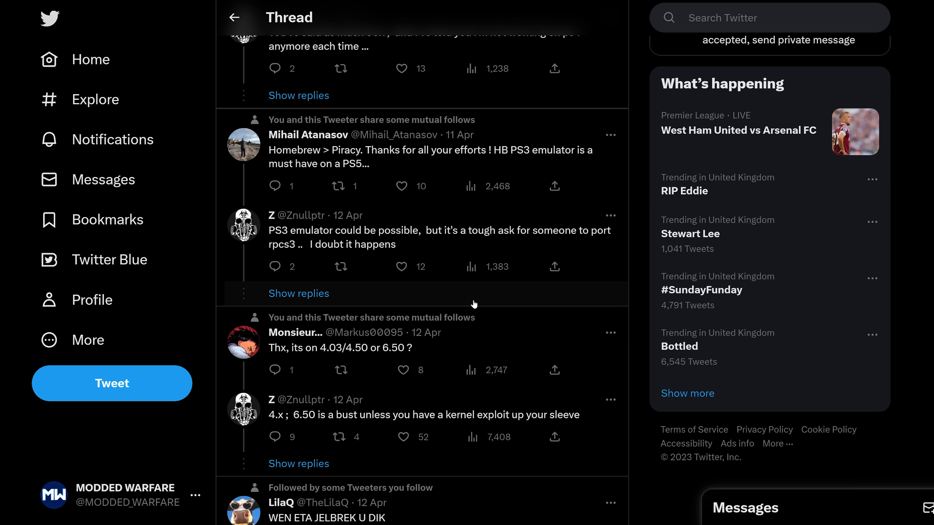
{"action": "mouse_move", "coordinate": [516, 417]}
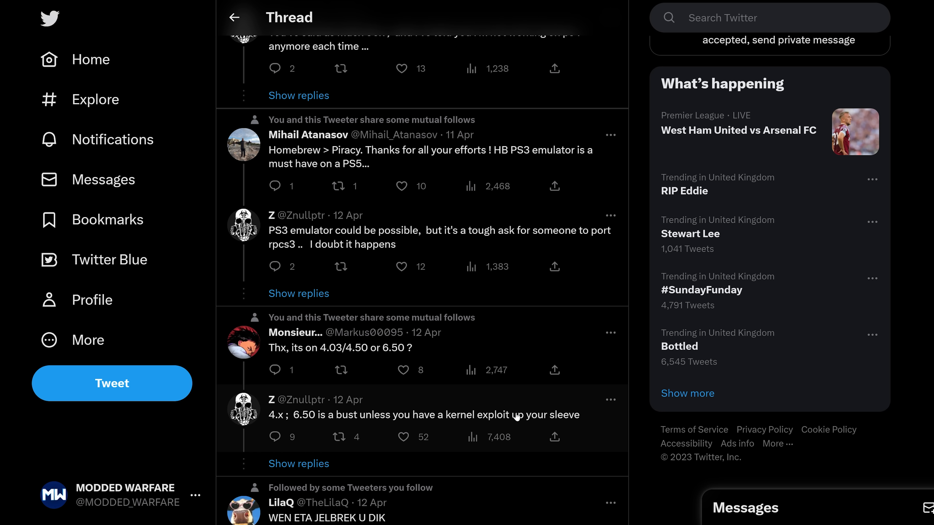
{"action": "mouse_move", "coordinate": [514, 415]}
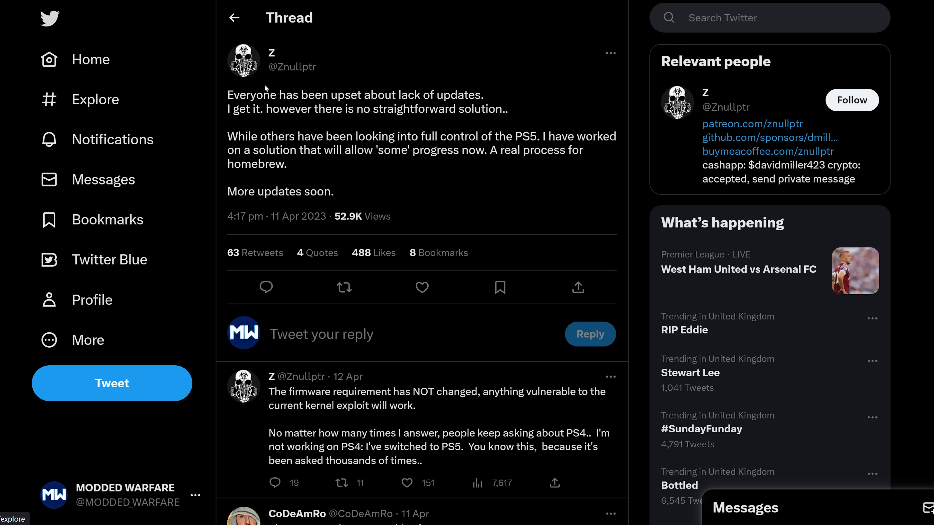
{"action": "mouse_move", "coordinate": [318, 18]}
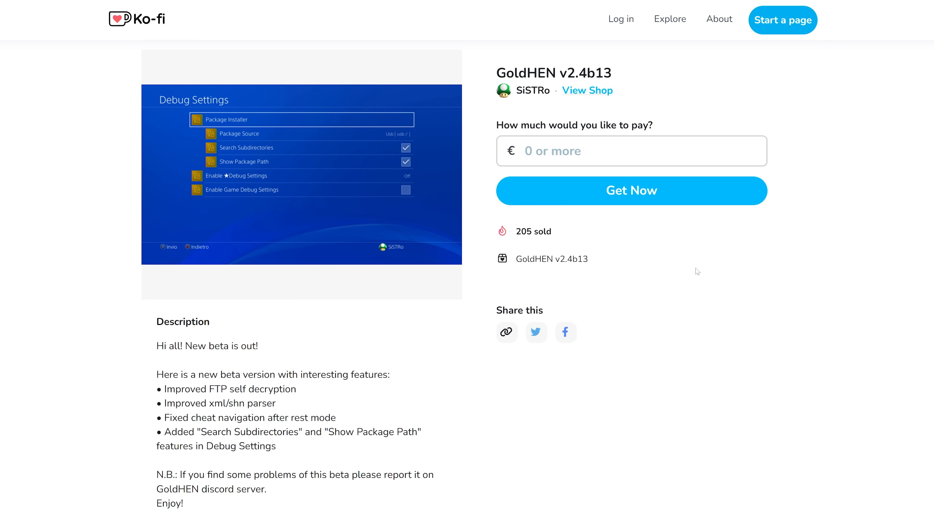
{"action": "mouse_move", "coordinate": [687, 268]}
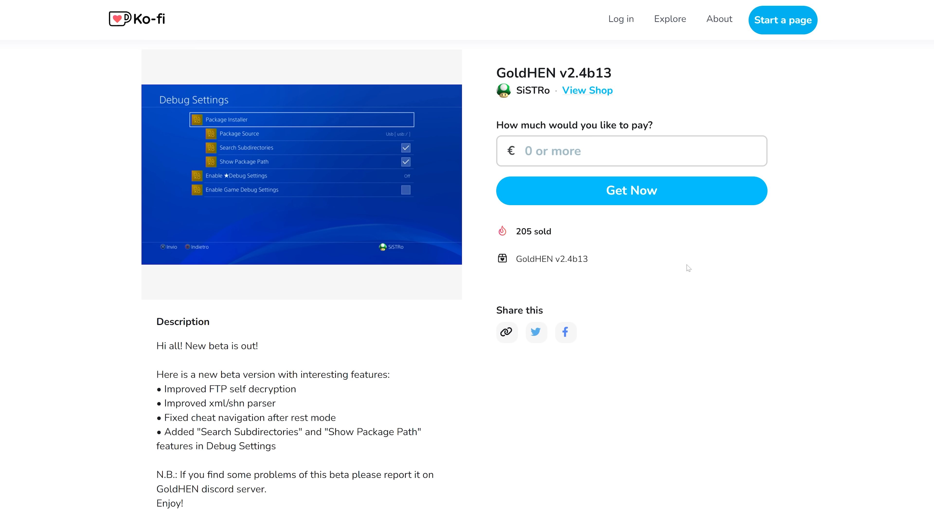
{"action": "scroll", "scroll_direction": "down", "scroll_amount": 3}
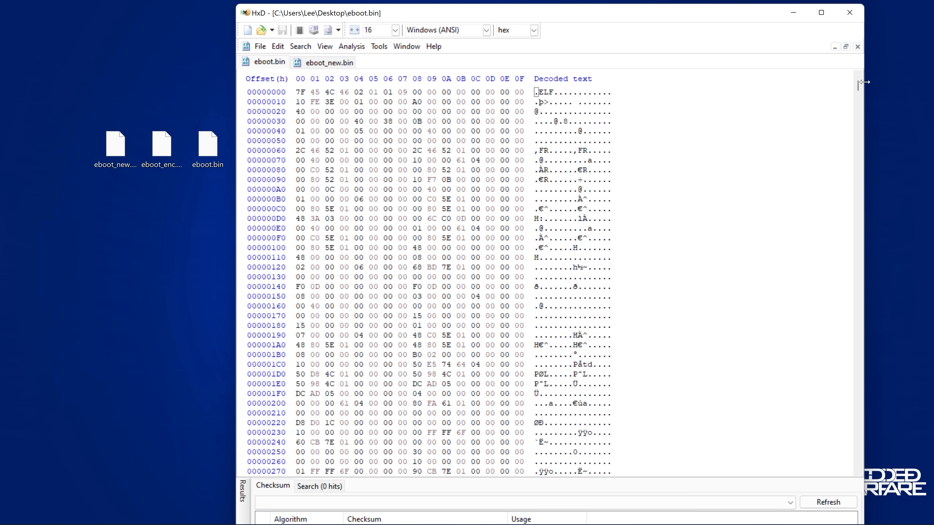
Run an HxD data comparison of eboot.bin against eboot_new.bin via Analysis > Data comparison.
{"action": "scroll", "scroll_direction": "down", "scroll_amount": 3}
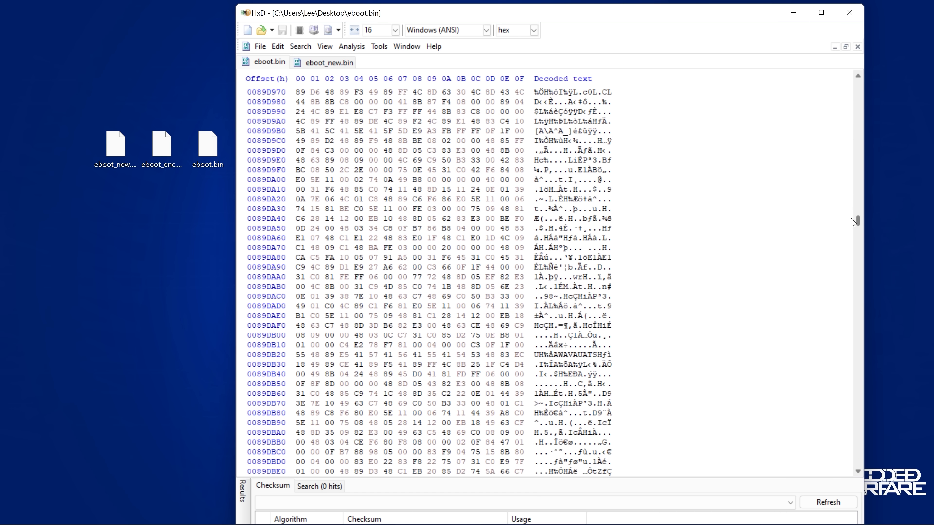
{"action": "left_click", "coordinate": [351, 47]}
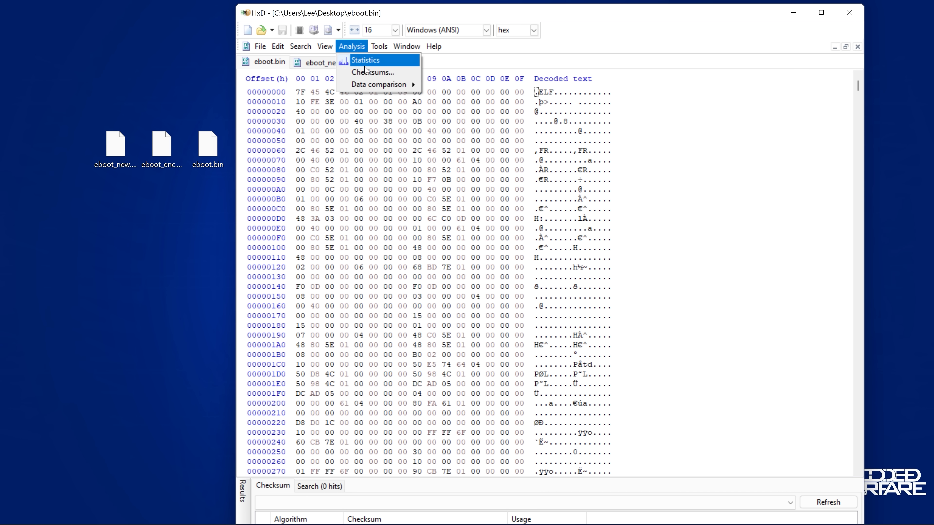
{"action": "left_click", "coordinate": [376, 84]}
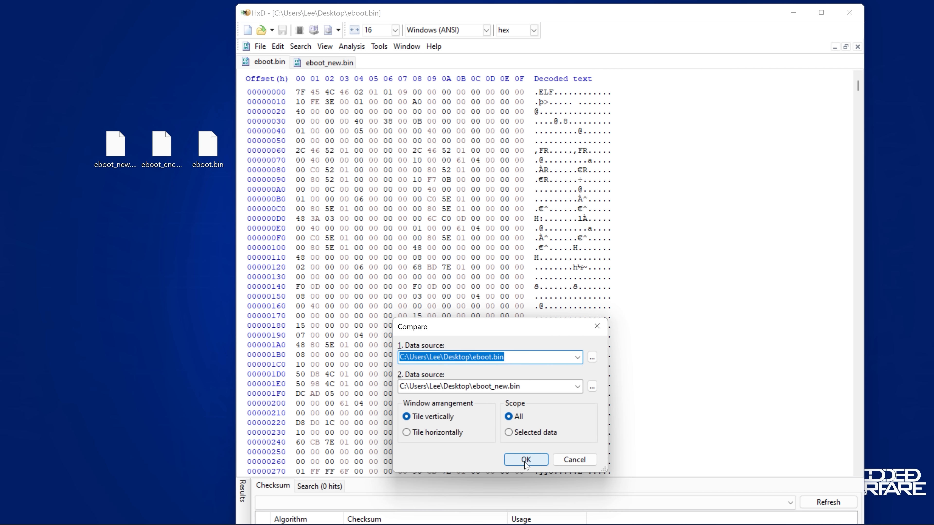
{"action": "left_click", "coordinate": [525, 459]}
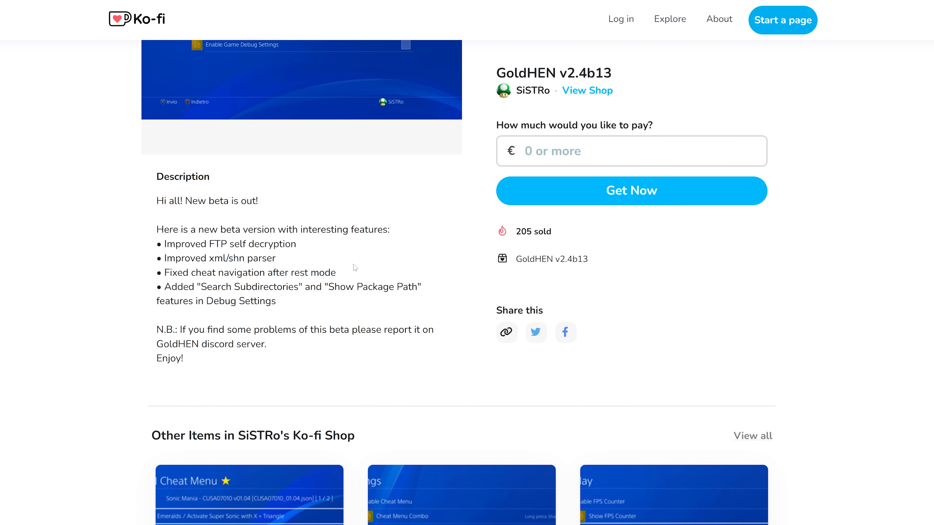
Scroll down the GoldHEN beta description to the other items in SiSTRo's shop.
{"action": "scroll", "scroll_direction": "down", "scroll_amount": 3}
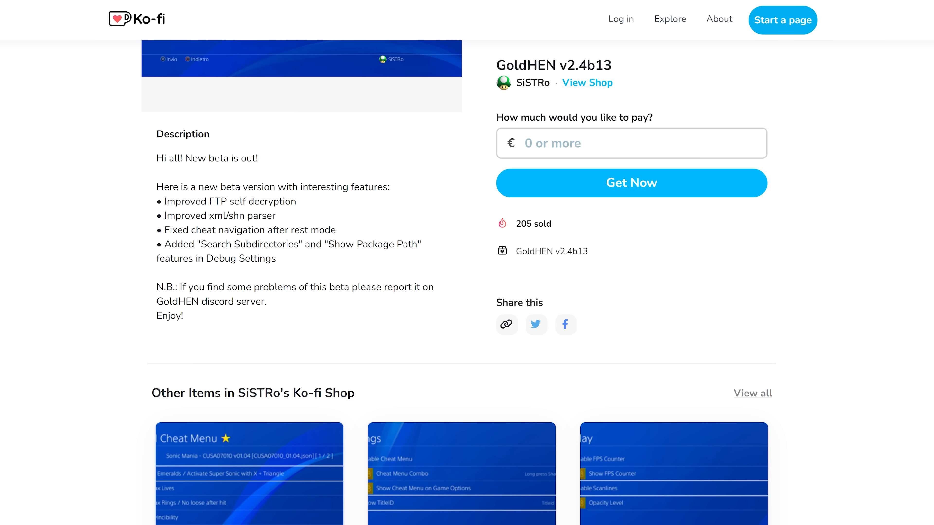
{"action": "mouse_move", "coordinate": [398, 225]}
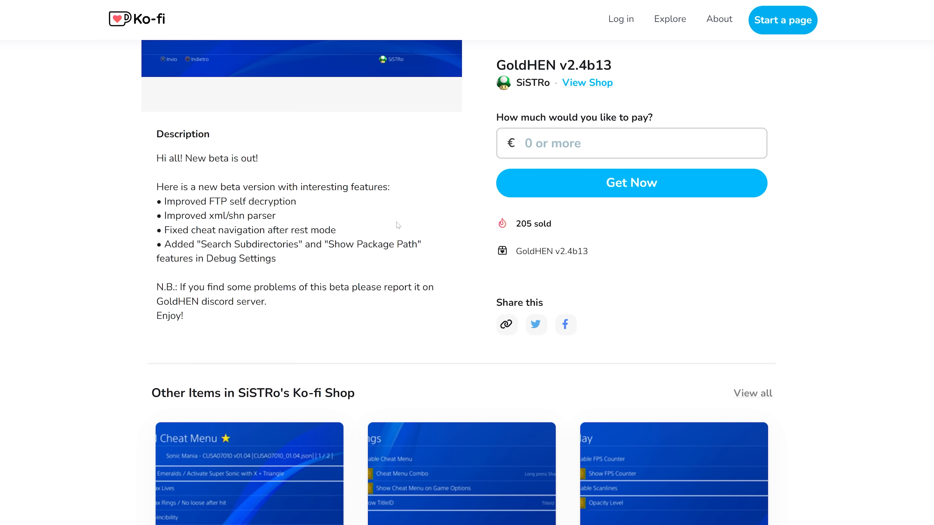
{"action": "mouse_move", "coordinate": [286, 267]}
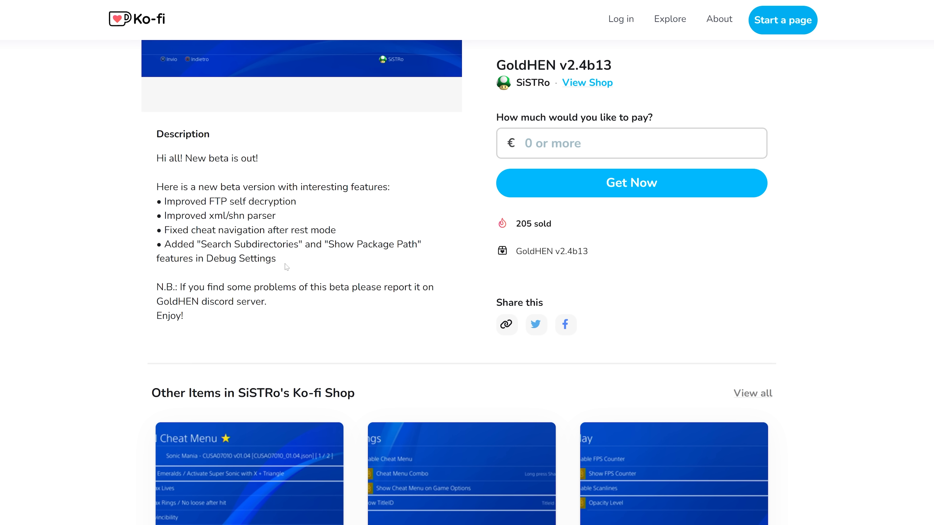
{"action": "mouse_move", "coordinate": [286, 268]}
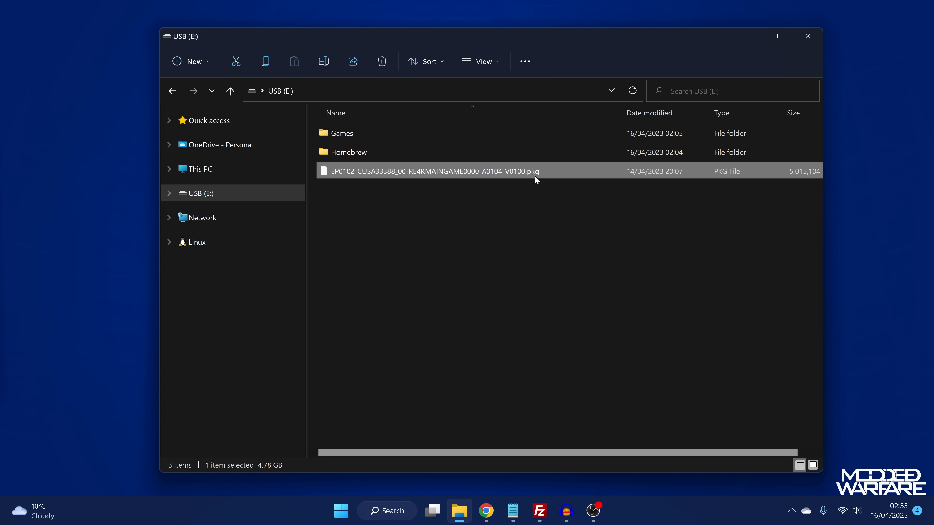
{"action": "mouse_move", "coordinate": [535, 173]}
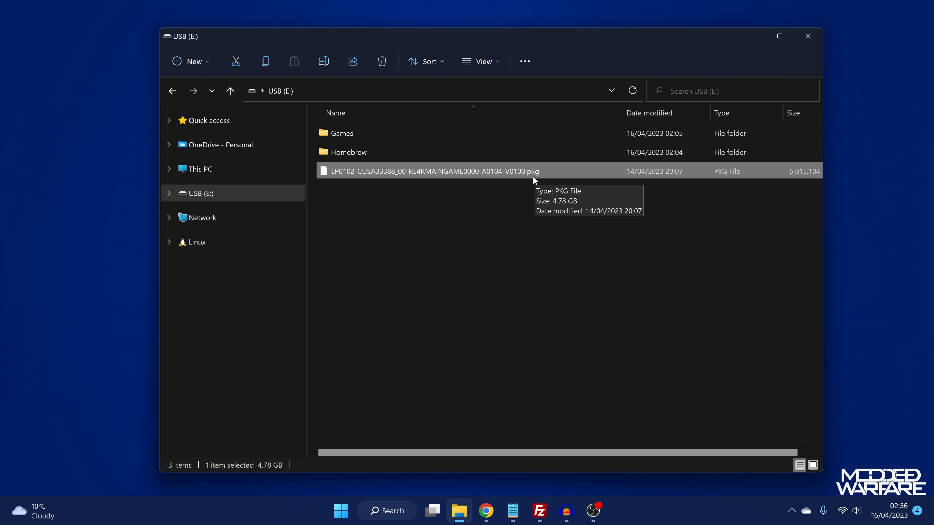
{"action": "mouse_move", "coordinate": [280, 90]}
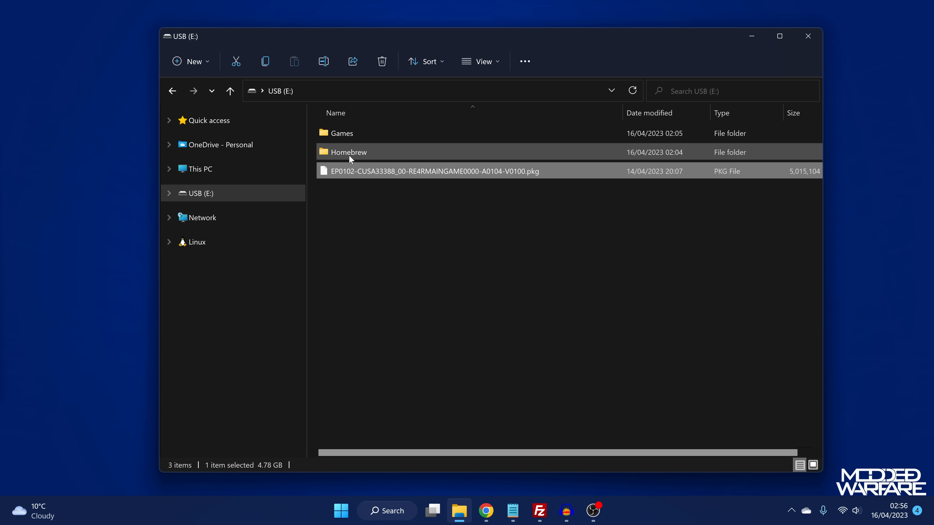
{"action": "mouse_move", "coordinate": [388, 149]}
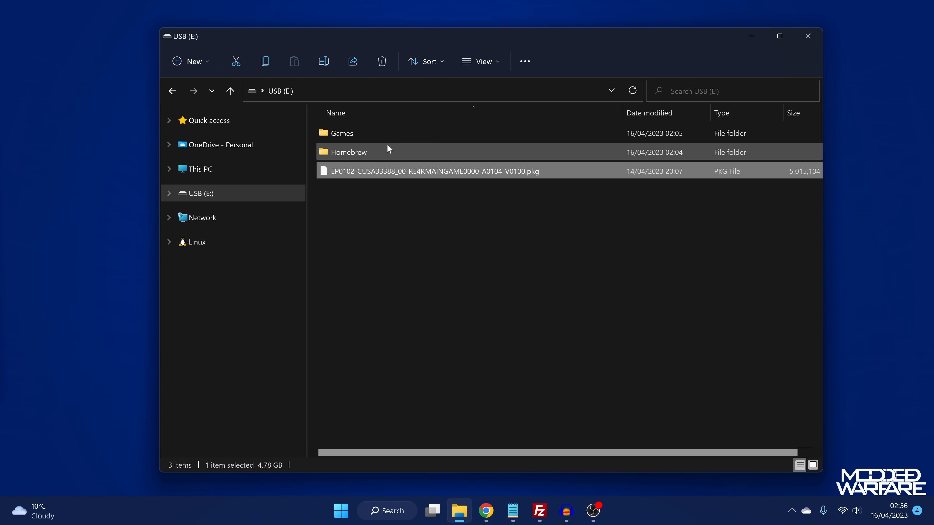
Browse the USB drive's Homebrew folder, then its Games folder of Minecraft and OKAGE .pkg files.
{"action": "double_click", "coordinate": [348, 151]}
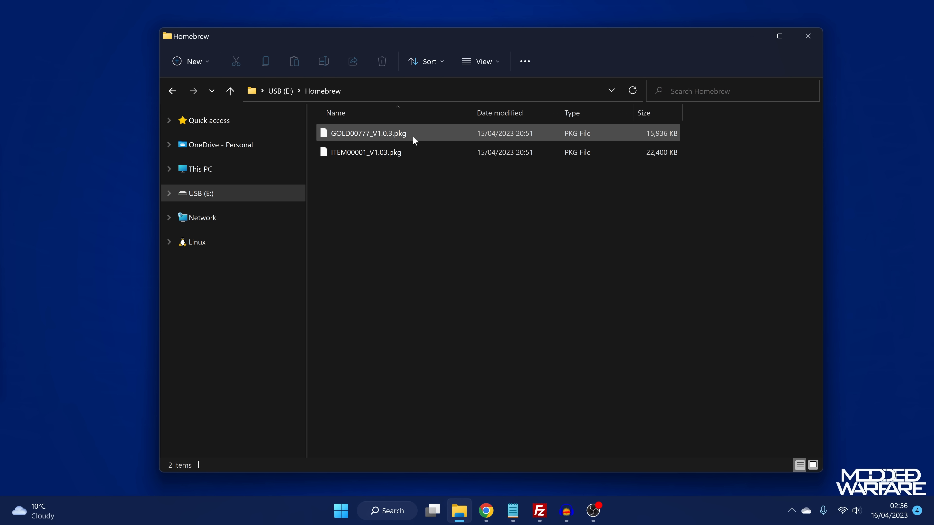
{"action": "mouse_move", "coordinate": [420, 161]}
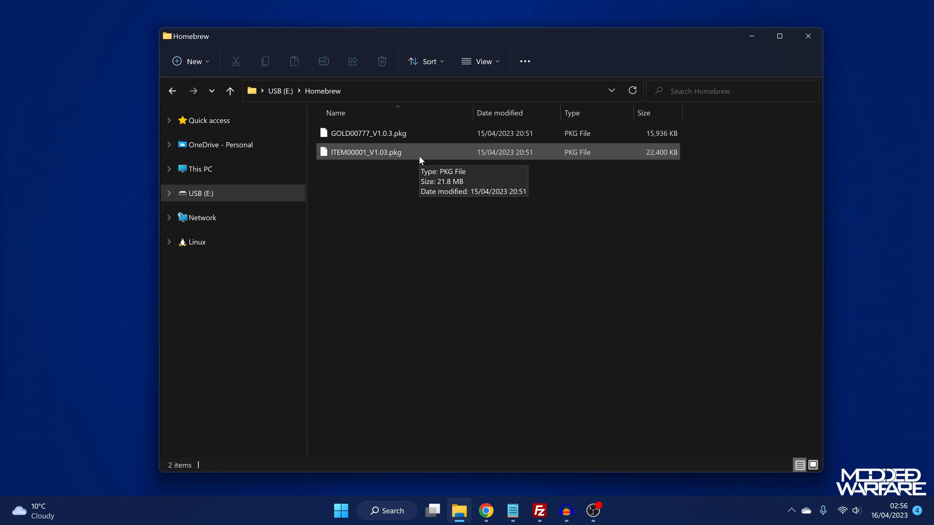
{"action": "left_click", "coordinate": [230, 91]}
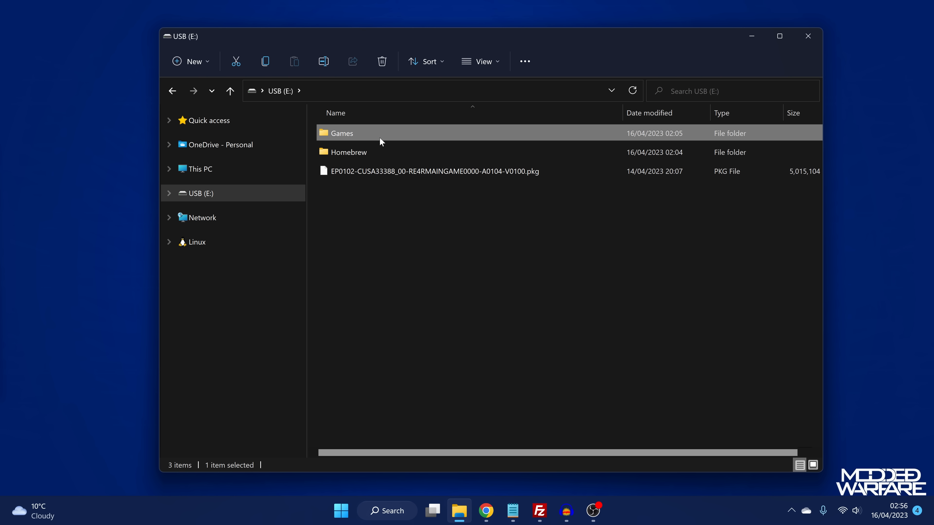
{"action": "double_click", "coordinate": [341, 133]}
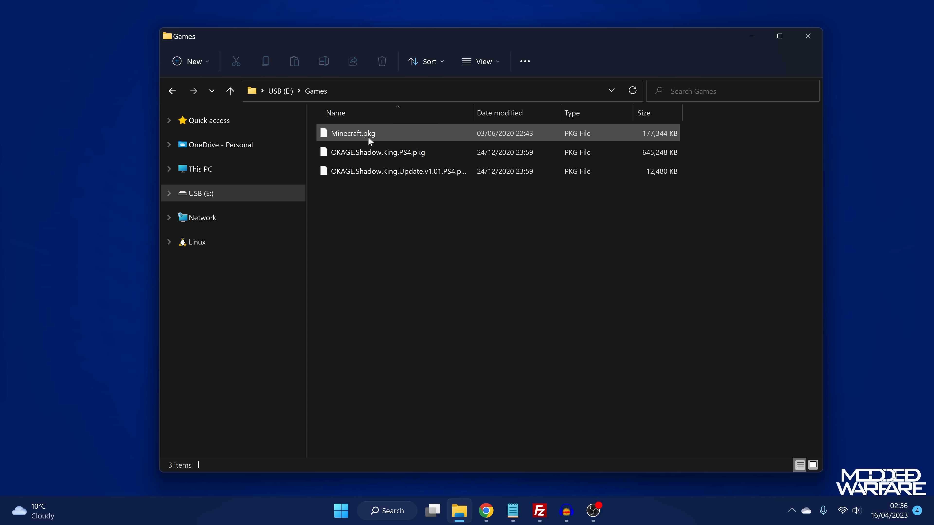
{"action": "left_click", "coordinate": [377, 152]}
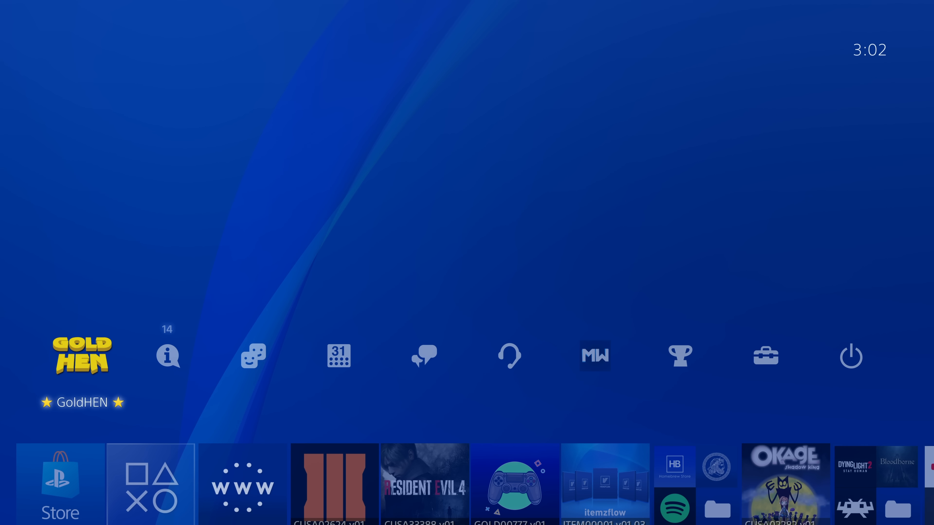
Enable Search Subdirectories in GoldHEN's Package Installer settings and view the package list.
{"action": "left_click", "coordinate": [82, 356]}
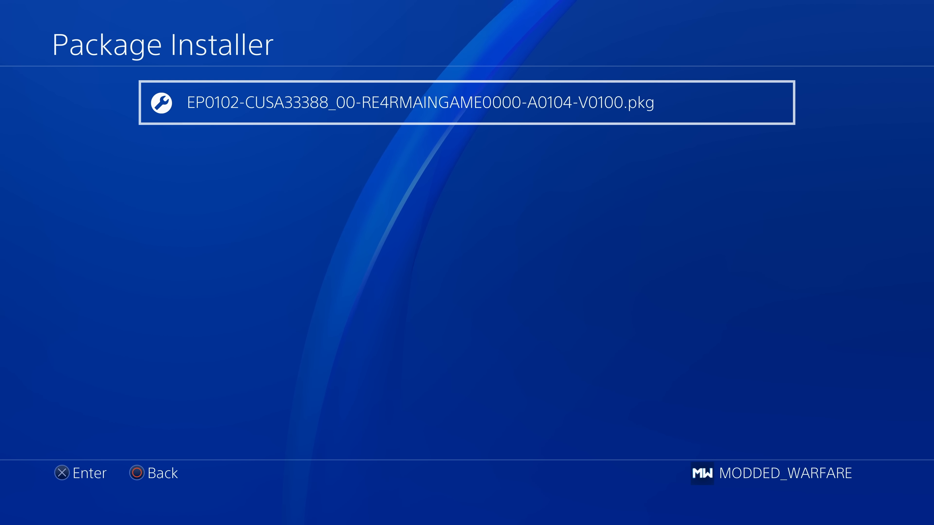
{"action": "key", "text": "Back"}
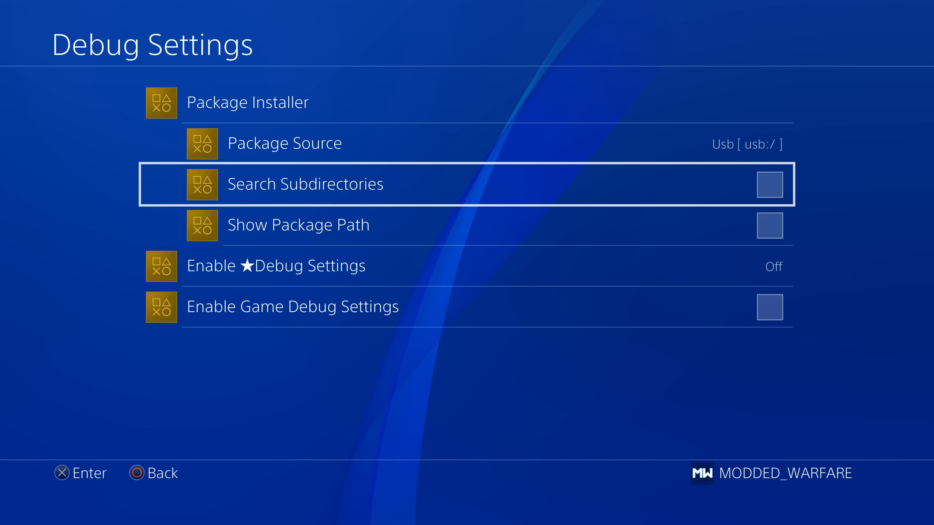
{"action": "left_click", "coordinate": [769, 184]}
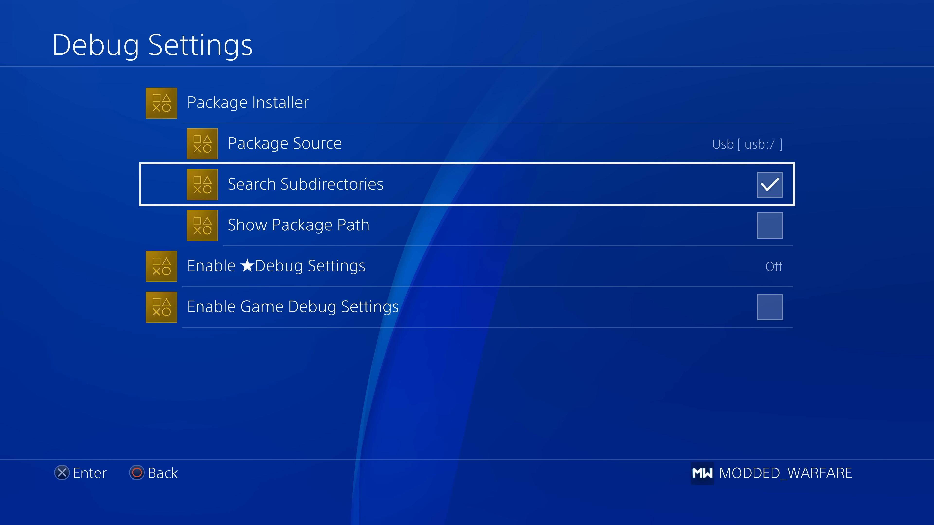
{"action": "key", "text": "Up"}
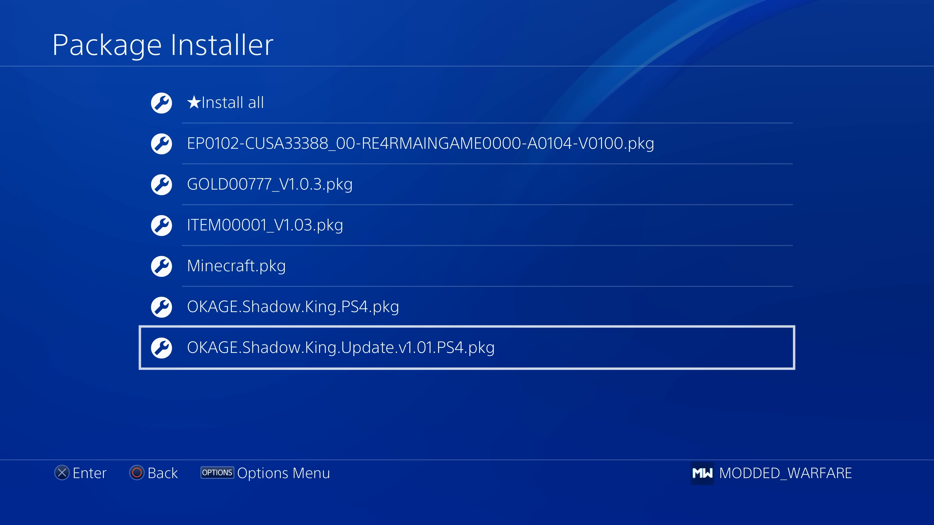
Enable Show Package Path, then pick the RE4 package from the full list to install.
{"action": "key", "text": "Up"}
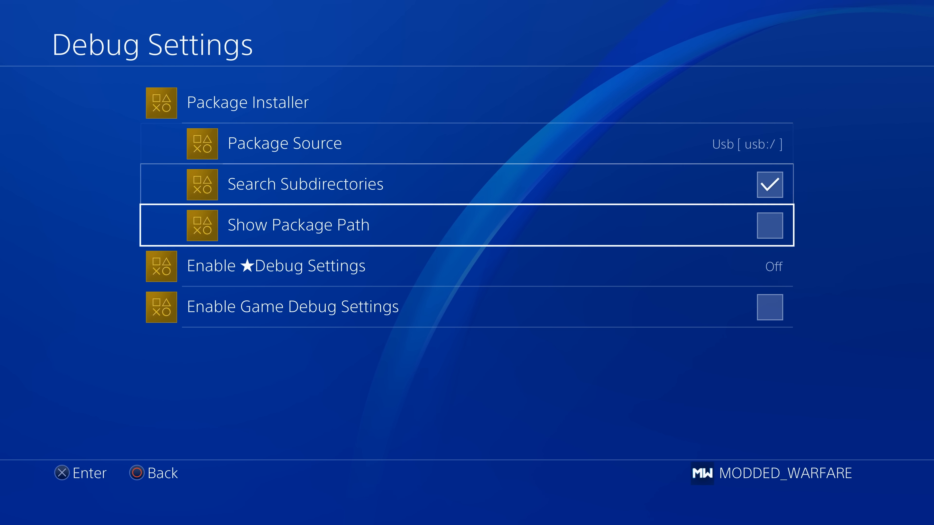
{"action": "left_click", "coordinate": [769, 225]}
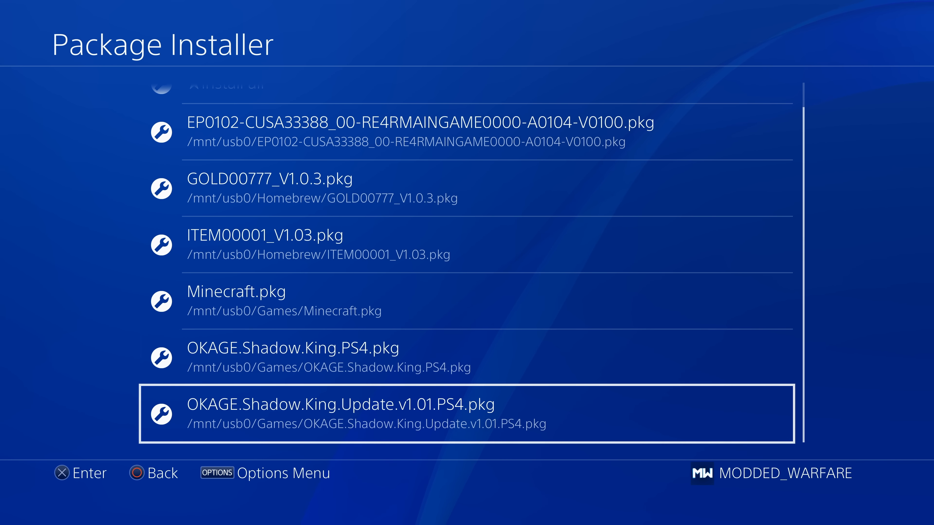
{"action": "scroll", "scroll_direction": "up", "scroll_amount": 3}
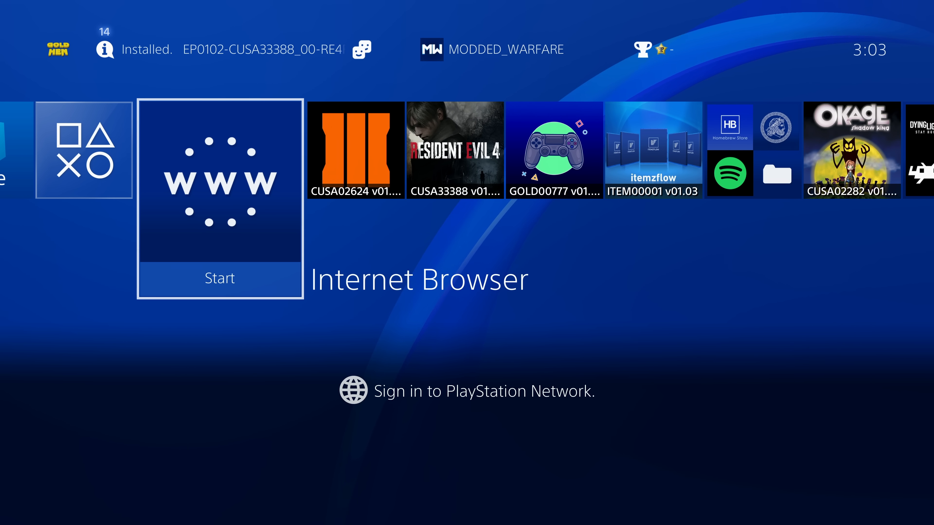
{"action": "left_click", "coordinate": [220, 185]}
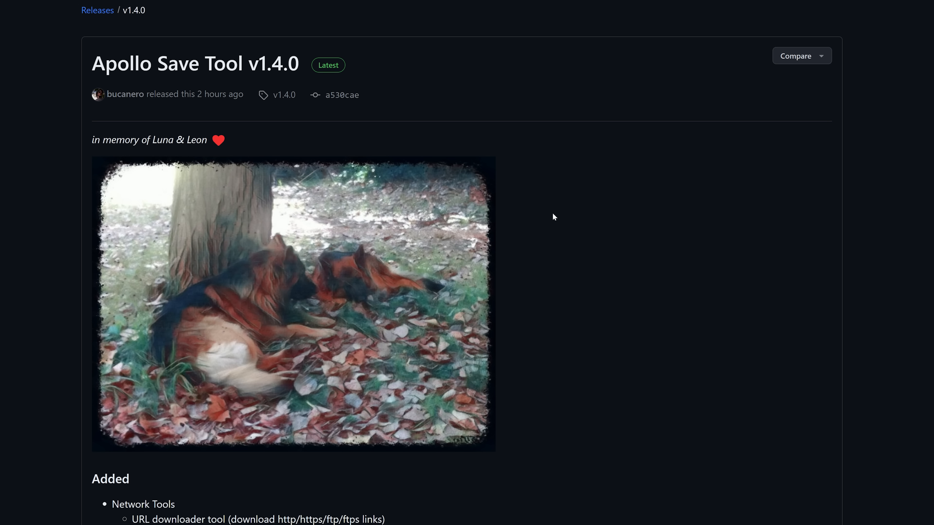
{"action": "mouse_move", "coordinate": [490, 160]}
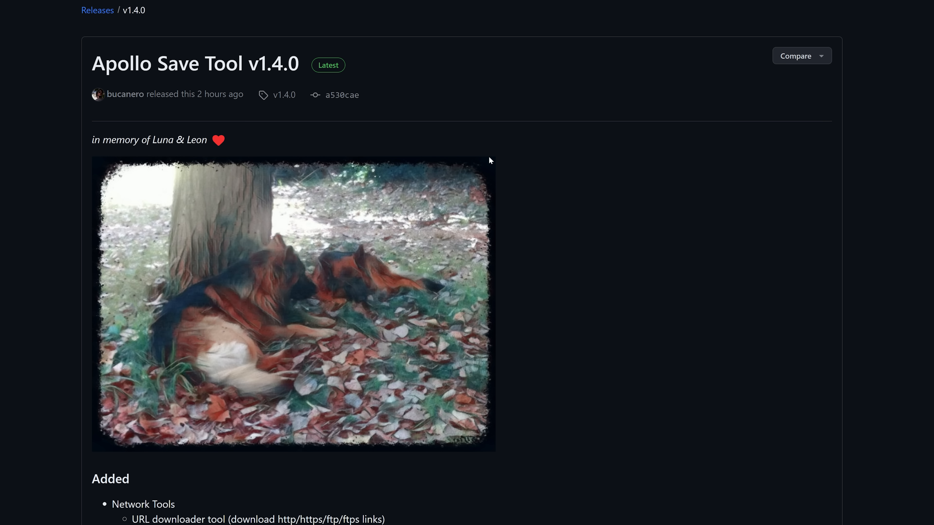
Scroll through the Apollo Save Tool v1.4.0 release notes on GitHub.
{"action": "scroll", "scroll_direction": "down", "scroll_amount": 3}
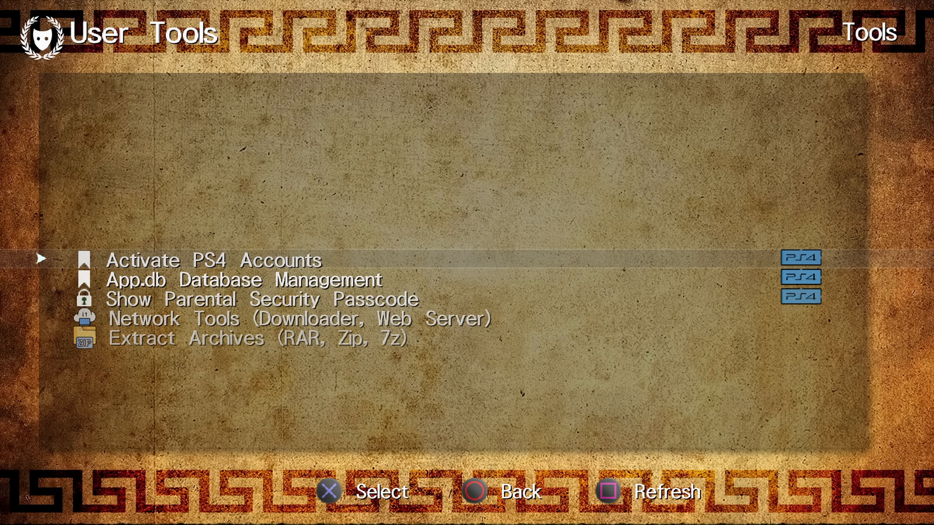
Activate an offline PS4 account with a manually entered account ID in Apollo Save Tool.
{"action": "left_click", "coordinate": [214, 260]}
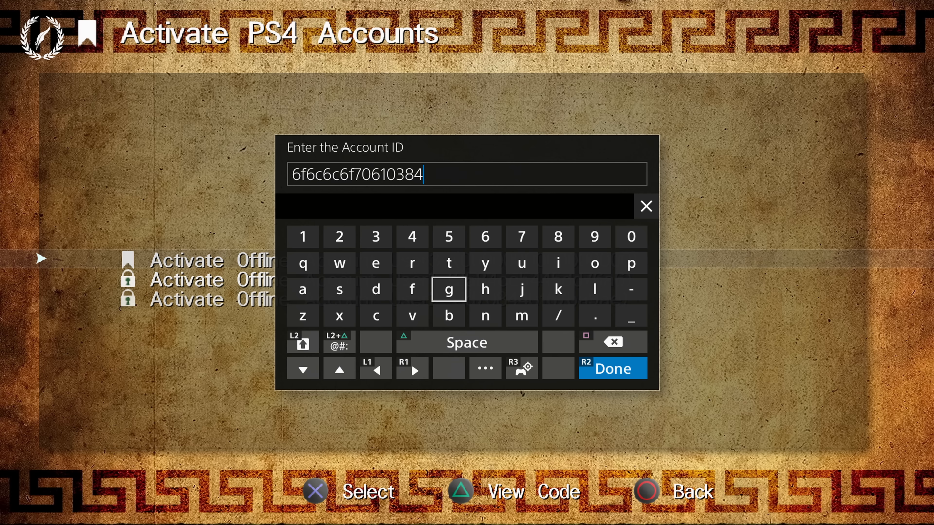
{"action": "mouse_move", "coordinate": [631, 290]}
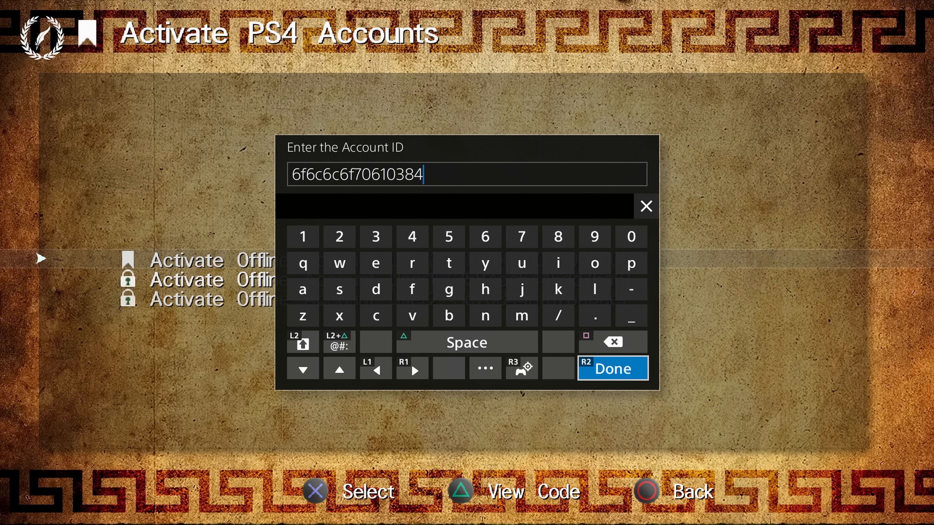
{"action": "left_click", "coordinate": [612, 341]}
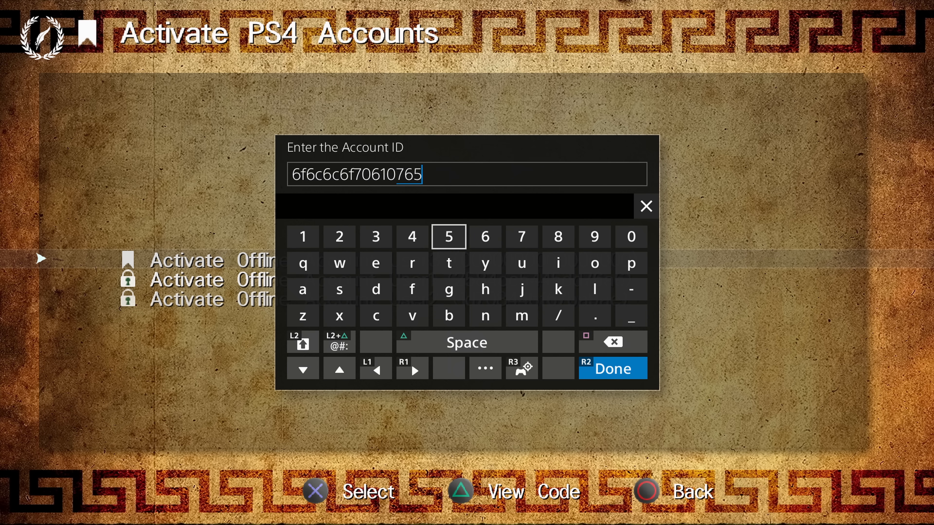
{"action": "left_click", "coordinate": [613, 368]}
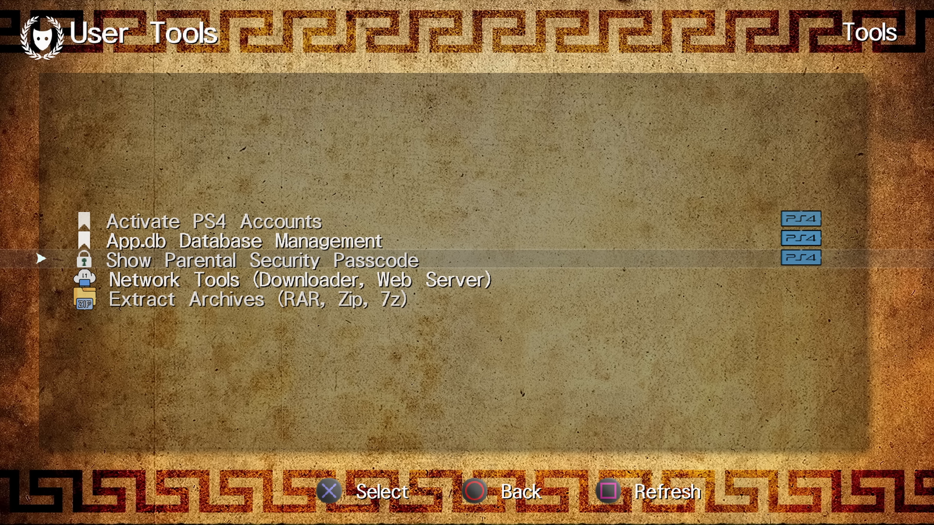
Enter Apollo's Network Tools to start the local web server on port 8080.
{"action": "key", "text": "down"}
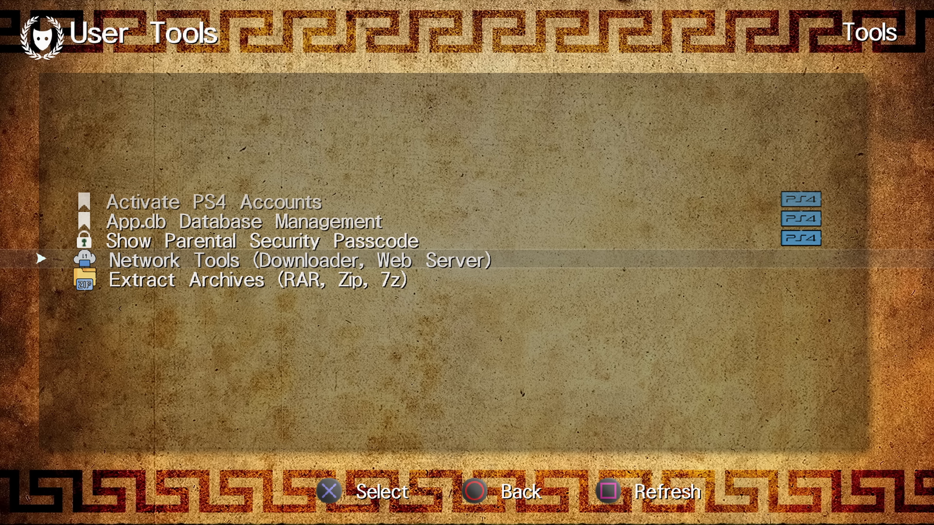
{"action": "left_click", "coordinate": [297, 260]}
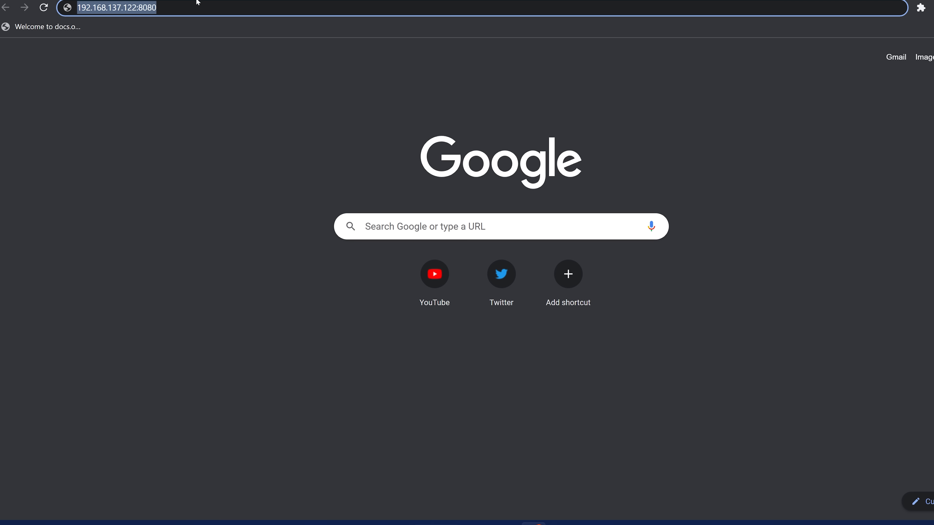
Browse the PS4's file system in Chrome down to /data/apollo/, then stop the web server.
{"action": "key", "text": "Return"}
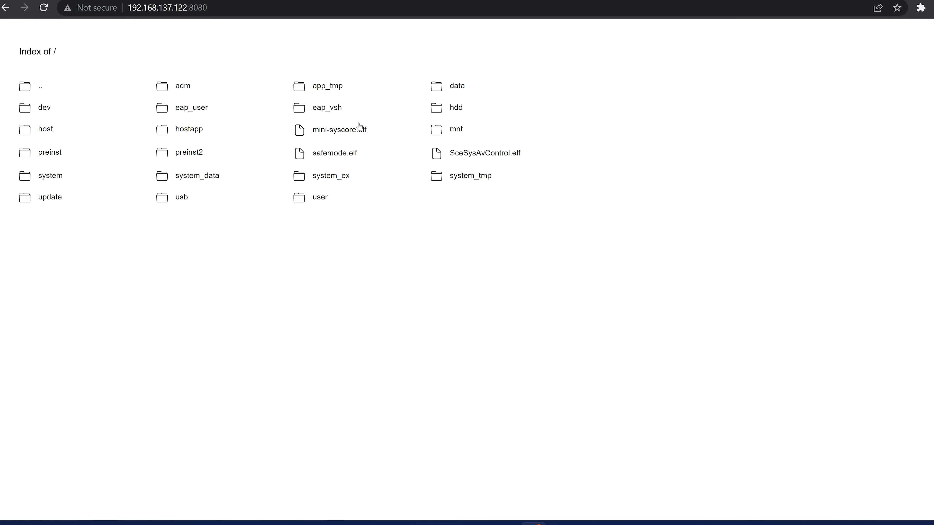
{"action": "mouse_move", "coordinate": [260, 82]}
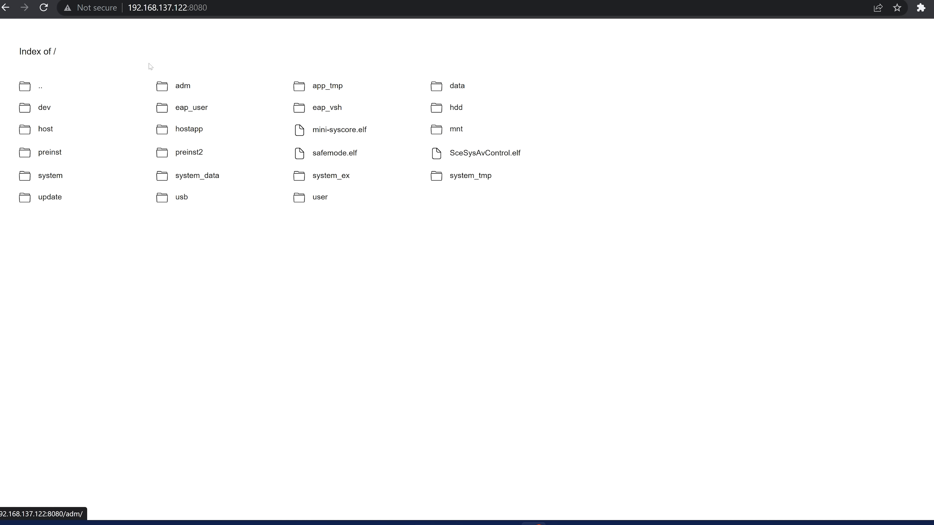
{"action": "mouse_move", "coordinate": [457, 85]}
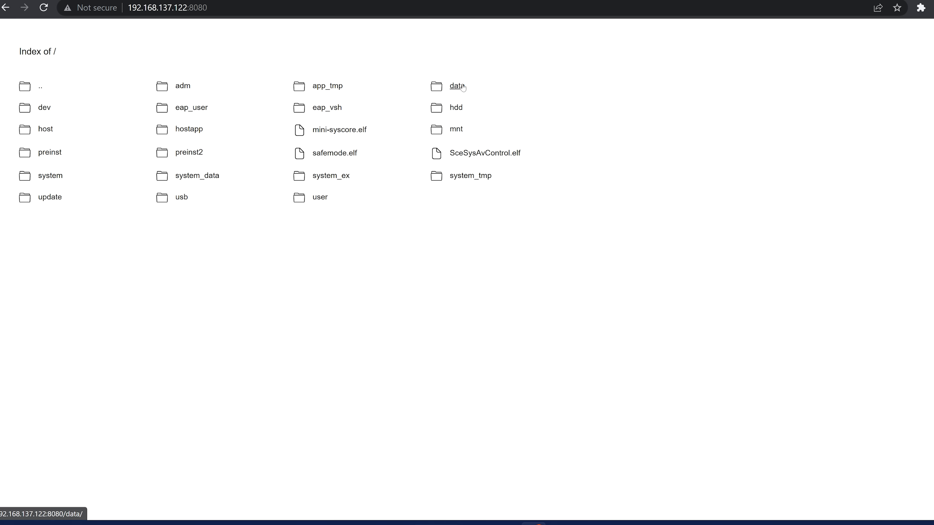
{"action": "left_click", "coordinate": [456, 85]}
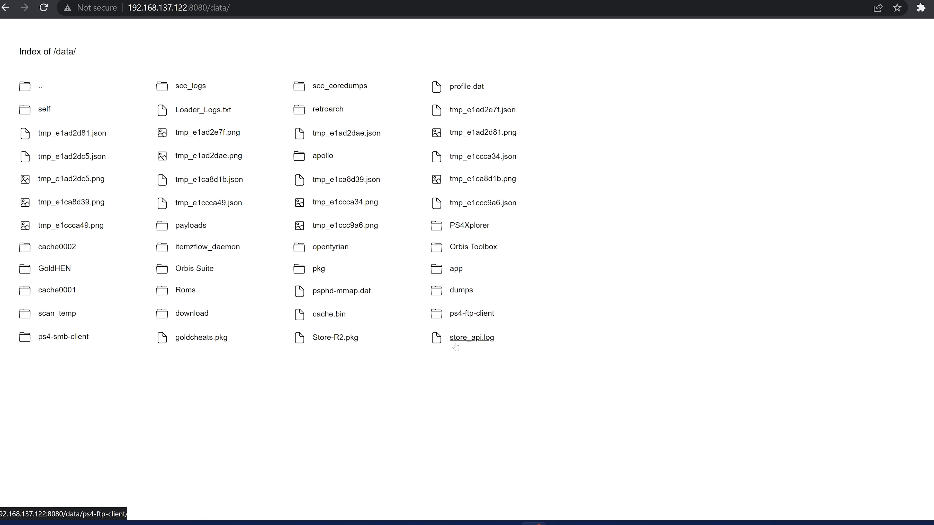
{"action": "mouse_move", "coordinate": [323, 156]}
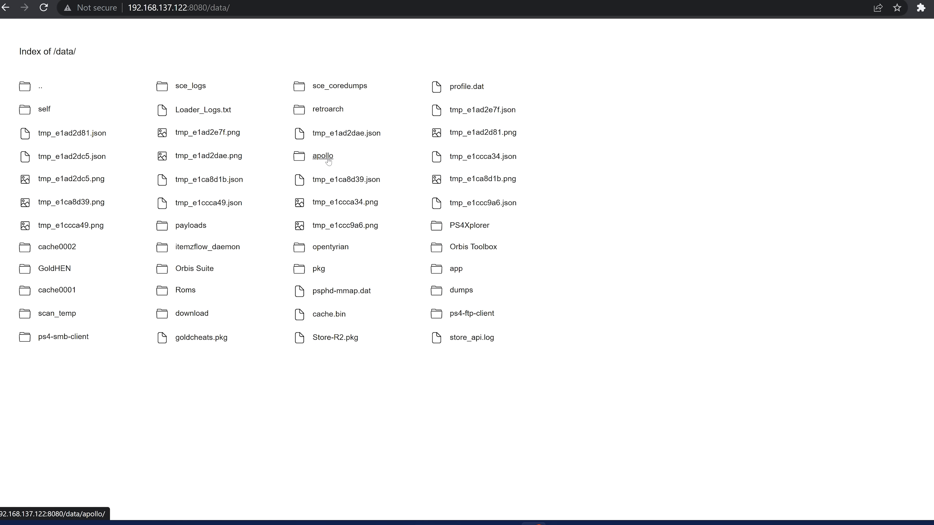
{"action": "left_click", "coordinate": [322, 156]}
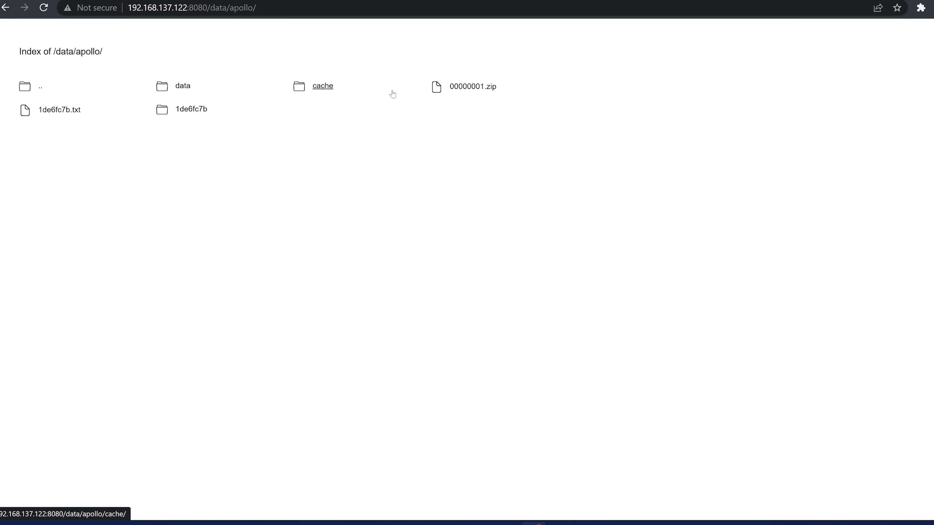
{"action": "mouse_move", "coordinate": [382, 107]}
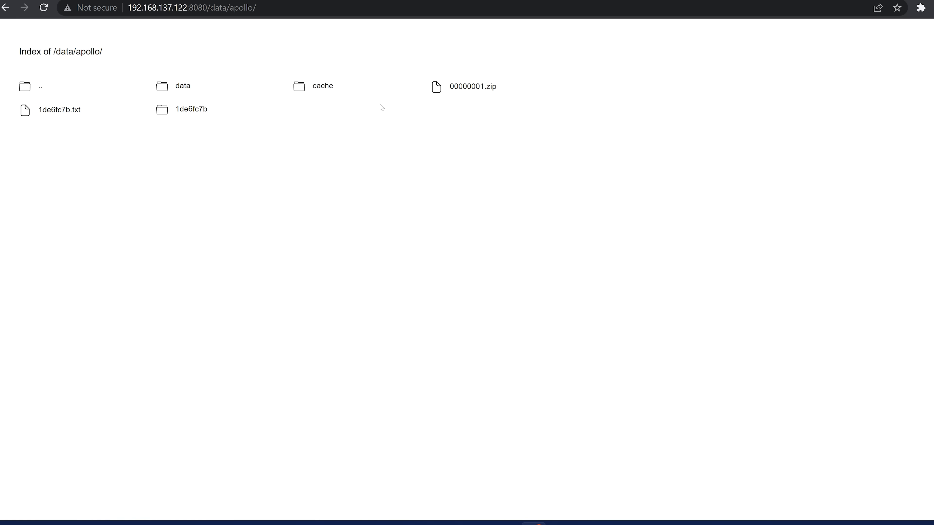
{"action": "mouse_move", "coordinate": [292, 111]}
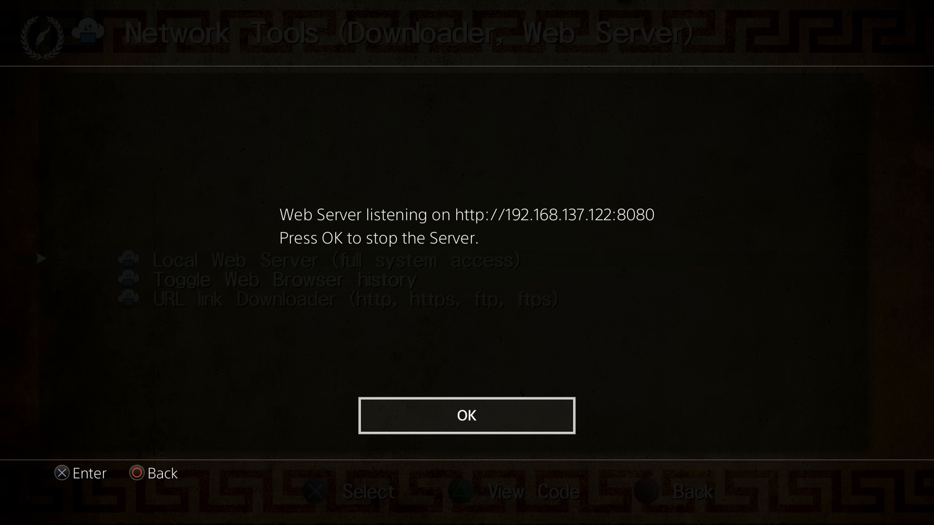
{"action": "left_click", "coordinate": [466, 414]}
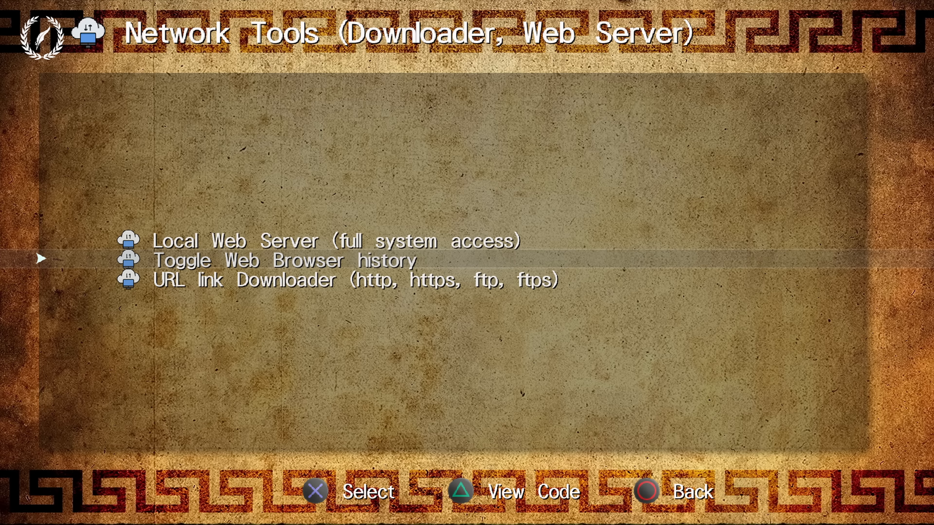
{"action": "key", "text": "Down"}
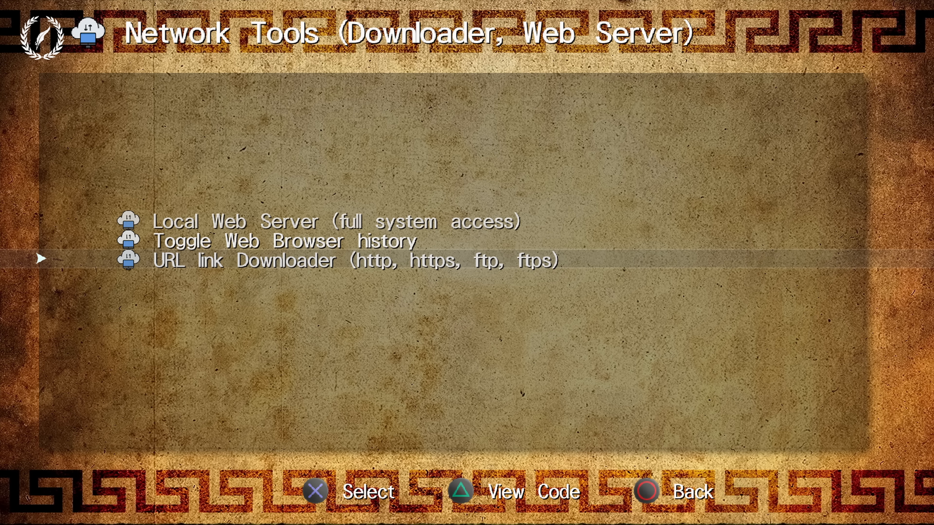
{"action": "left_click", "coordinate": [284, 241]}
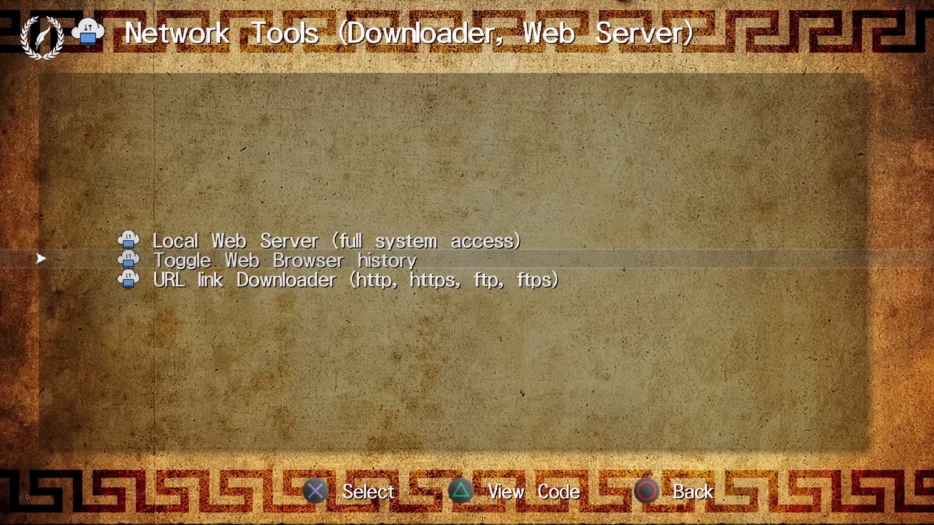
{"action": "key", "text": "down"}
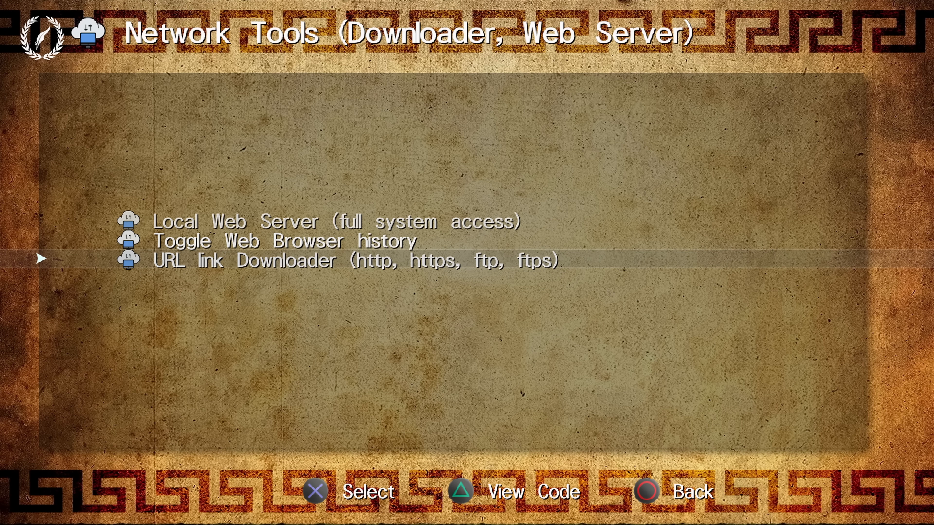
{"action": "left_click", "coordinate": [354, 261]}
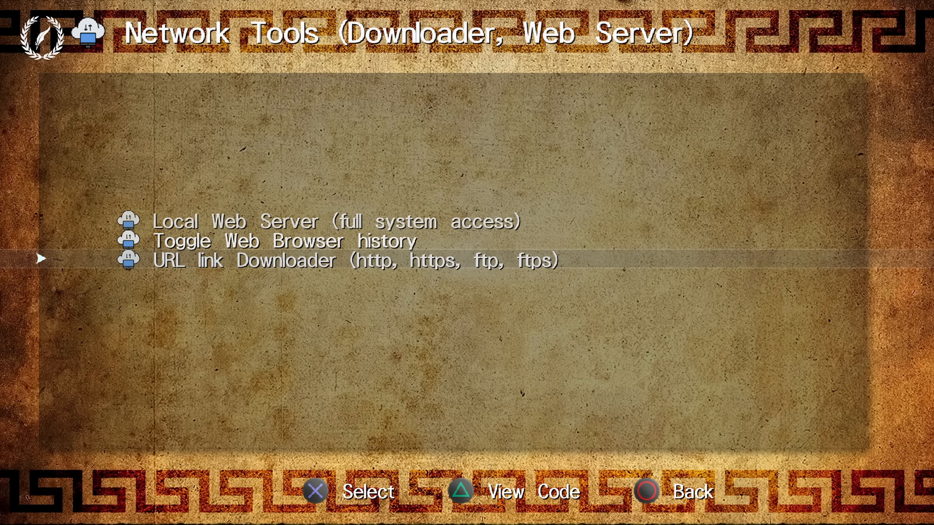
List the OKAGE: Shadow King save's files (trophy.dat, VMC0.card, VMC1.card) for hex editing.
{"action": "left_click", "coordinate": [644, 491]}
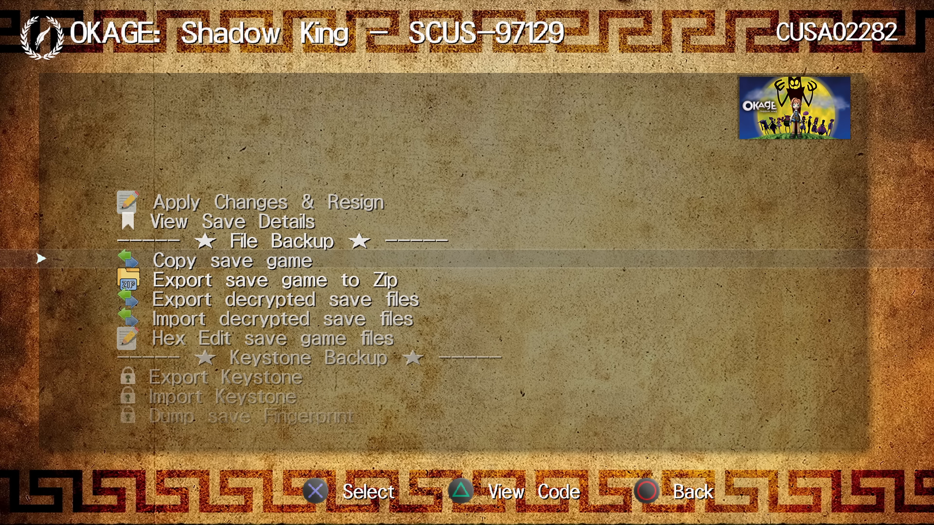
{"action": "scroll", "scroll_direction": "down", "scroll_amount": 3}
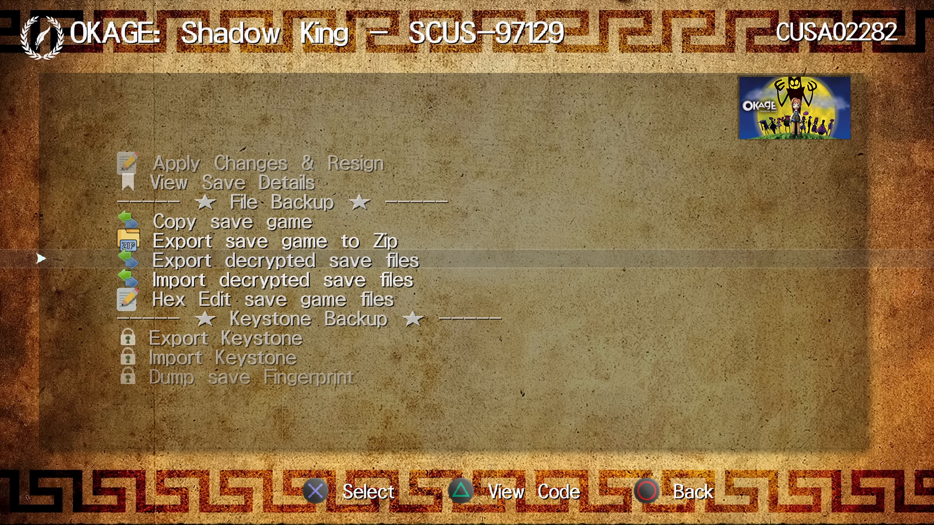
{"action": "scroll", "scroll_direction": "down", "scroll_amount": 3}
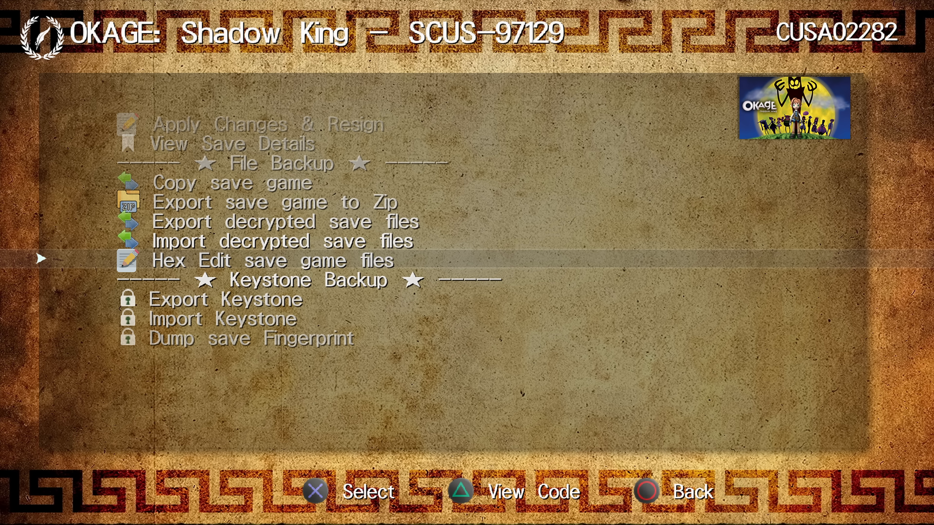
{"action": "left_click", "coordinate": [265, 260]}
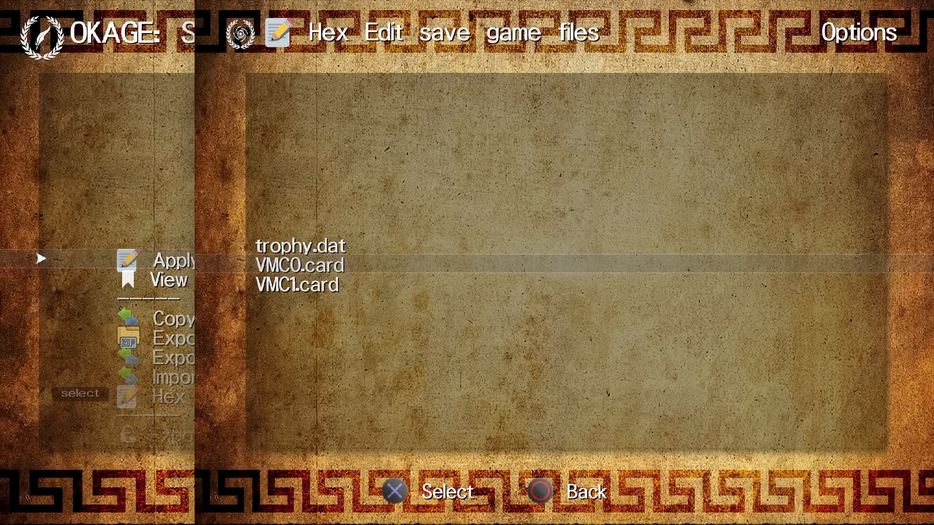
Open VMC0.card in the hex editor and raise then lower the byte at offset 46.
{"action": "left_click", "coordinate": [166, 395]}
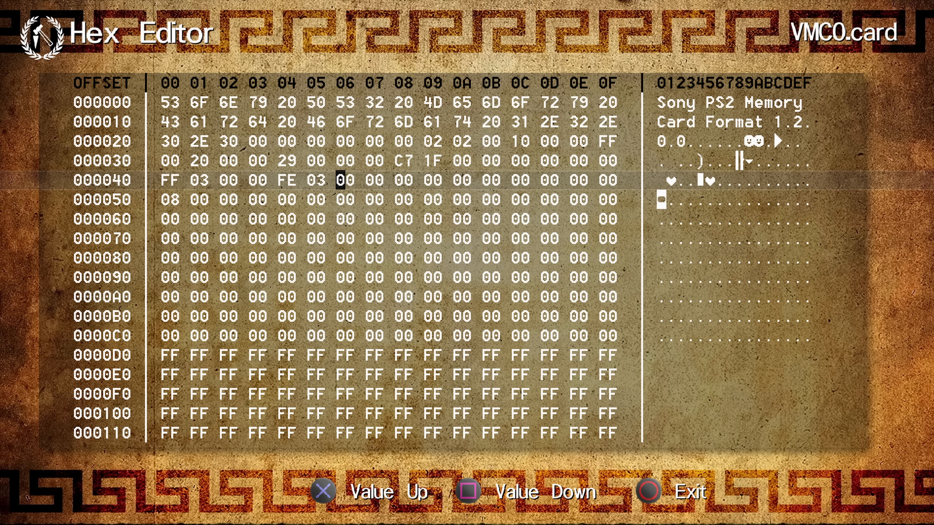
{"action": "left_click", "coordinate": [344, 493]}
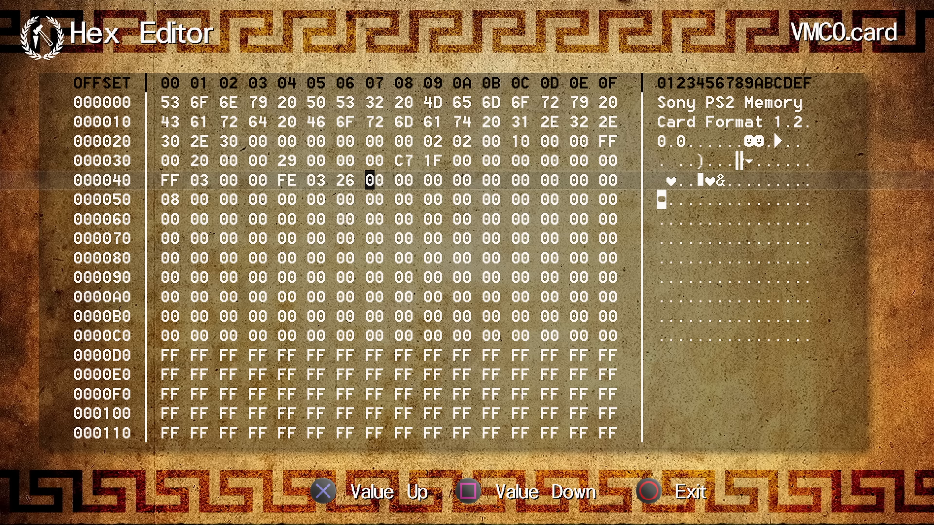
{"action": "left_click", "coordinate": [468, 492]}
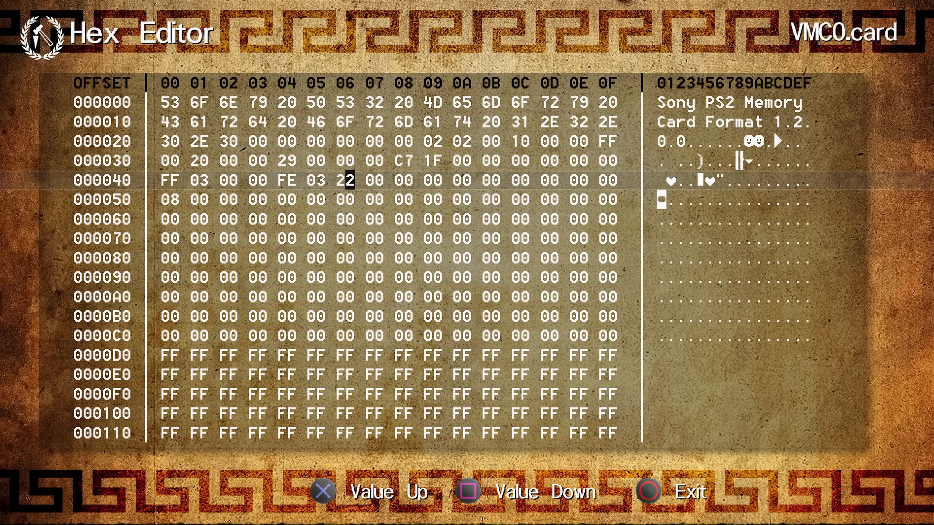
{"action": "left_click", "coordinate": [468, 493]}
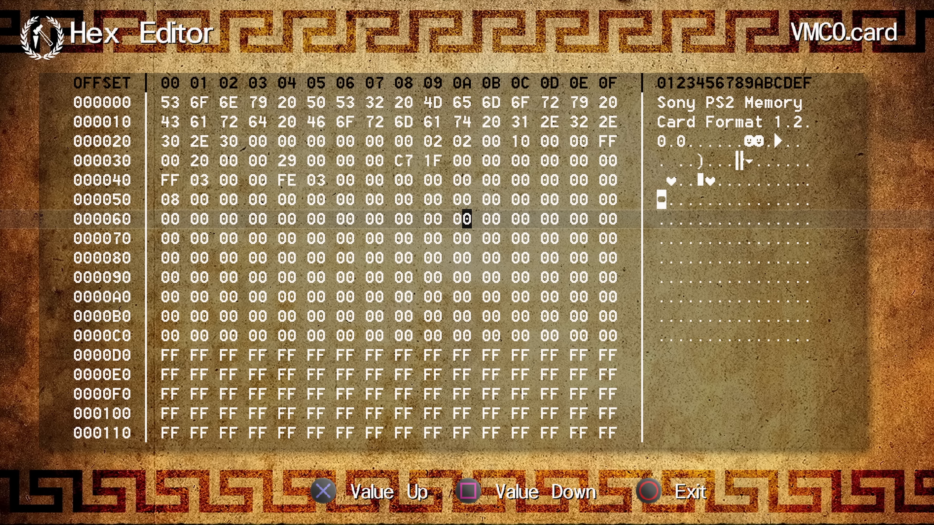
Move between offset 4D and row 0000B0, then exit to the save-changes prompt for VMC0.card.
{"action": "key", "text": "Up"}
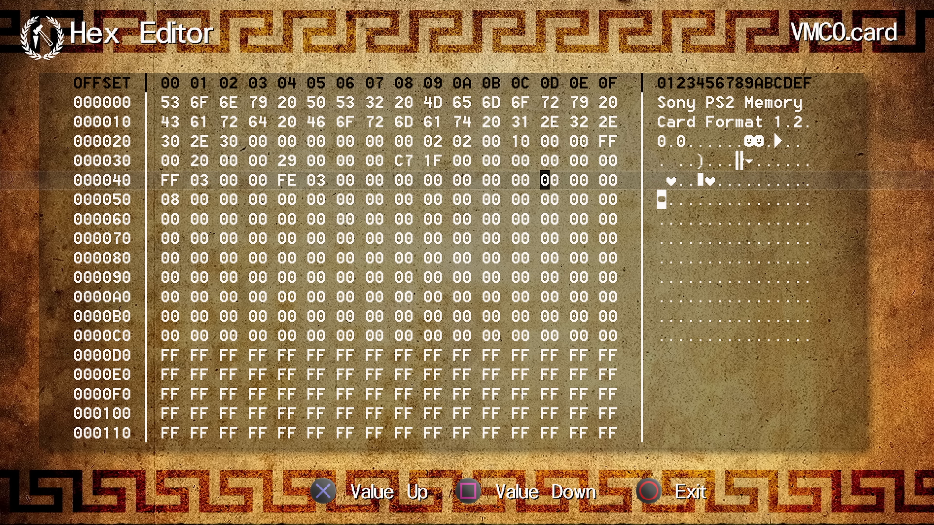
{"action": "key", "text": "Down"}
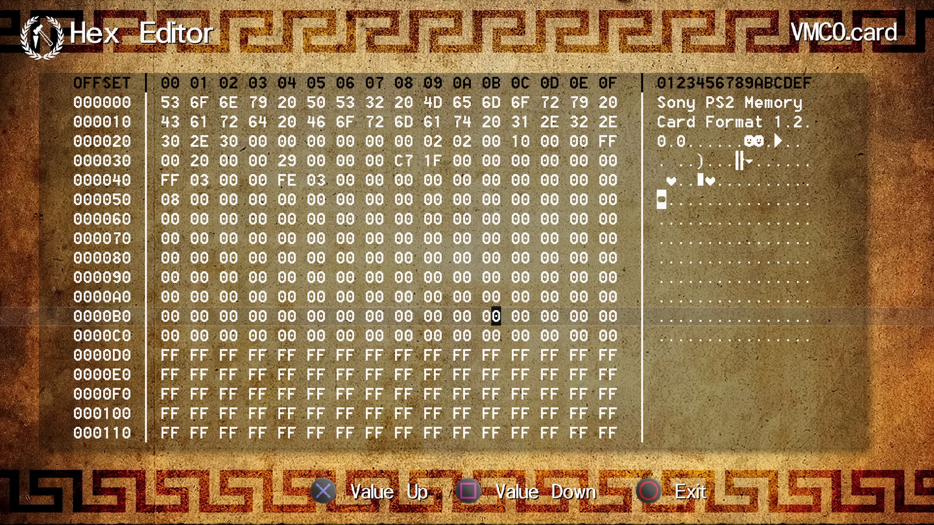
{"action": "key", "text": "Up"}
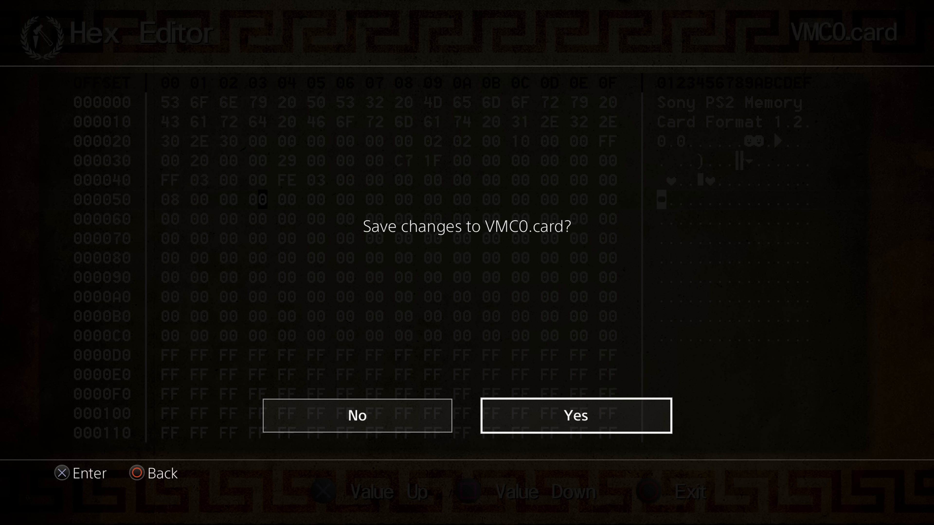
Confirm saving VMC0.card and reach the Online Database listing 75 games.
{"action": "left_click", "coordinate": [575, 415]}
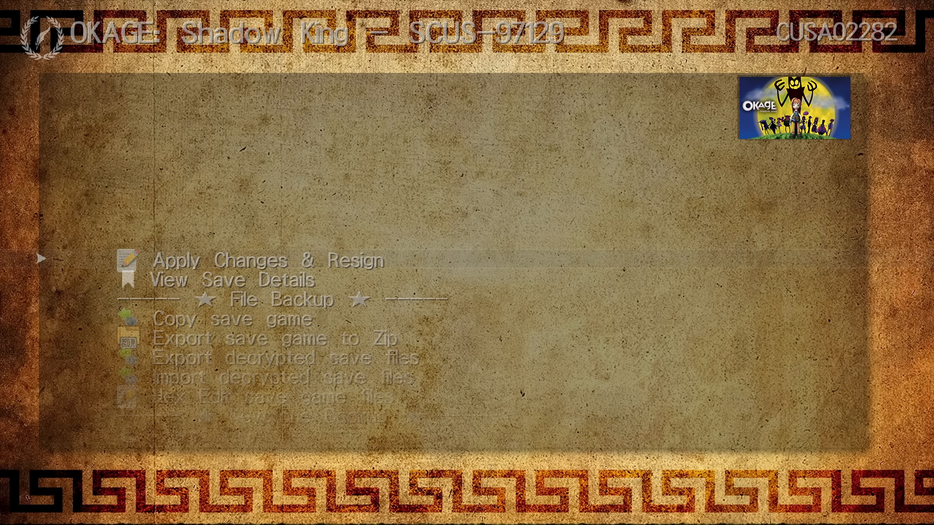
{"action": "scroll", "scroll_direction": "down", "scroll_amount": 3}
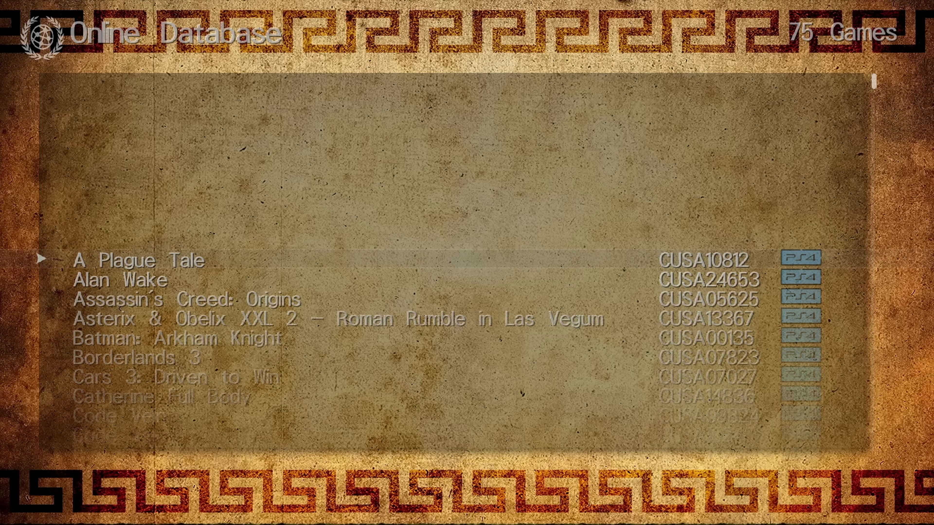
Scroll through the Online Database game list before moving to Settings.
{"action": "scroll", "scroll_direction": "down", "scroll_amount": 3}
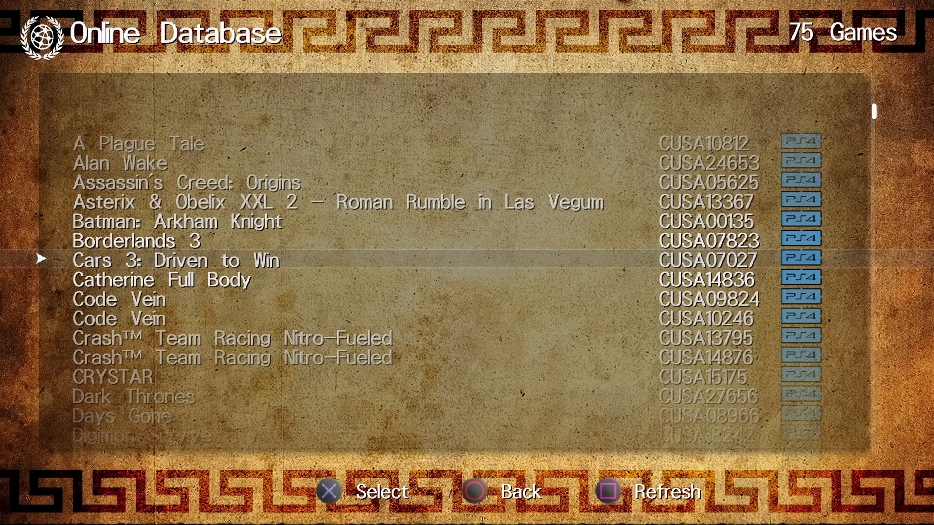
{"action": "scroll", "scroll_direction": "down", "scroll_amount": 3}
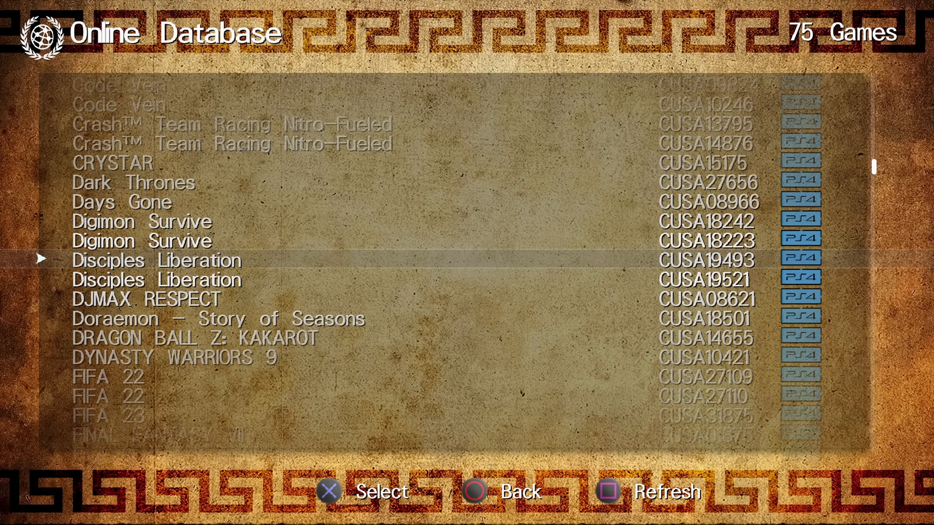
{"action": "scroll", "scroll_direction": "up", "scroll_amount": 3}
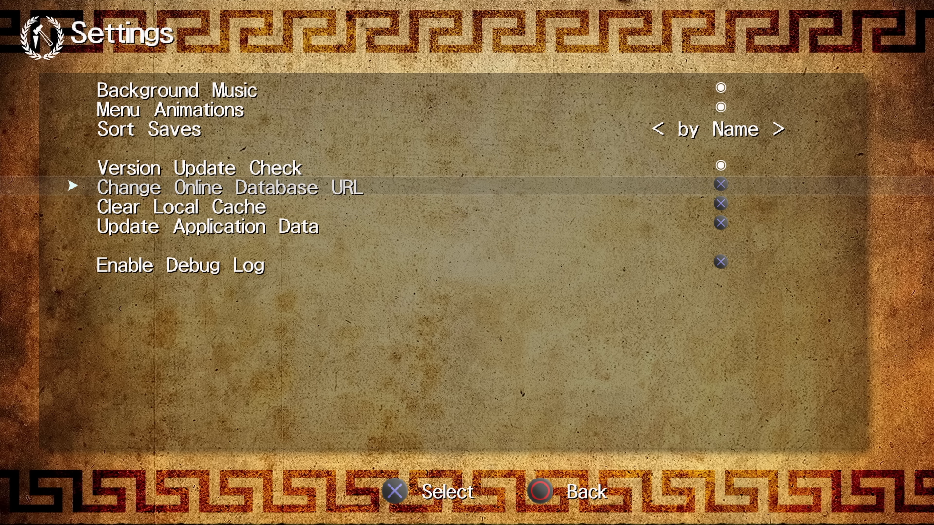
Bring up the Change Online Database URL prompt showing the current apollo-saves address.
{"action": "left_click", "coordinate": [230, 187]}
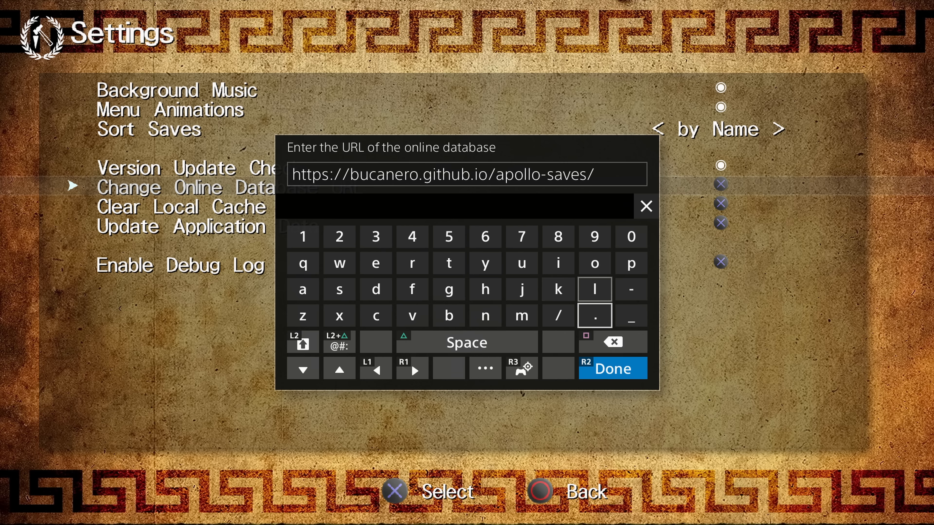
{"action": "left_click", "coordinate": [611, 368]}
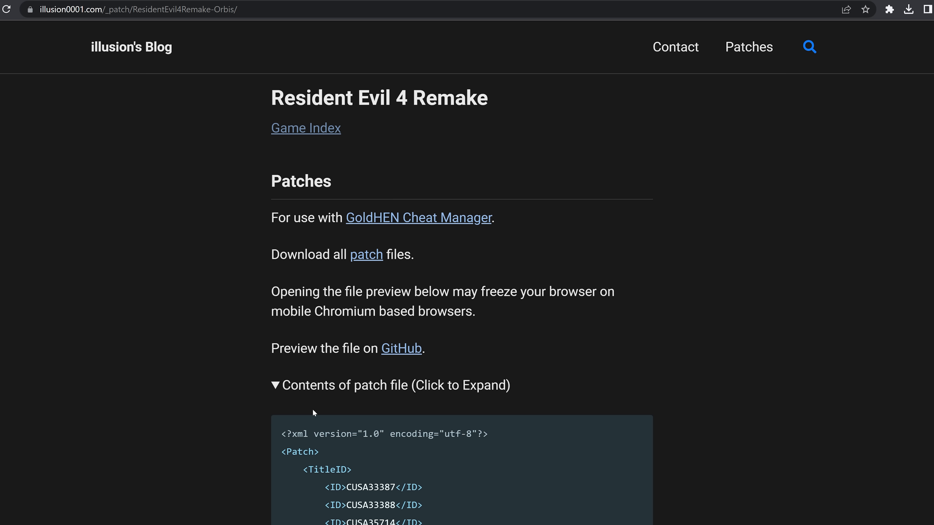
Scroll to the RE4 Remake patch XML and highlight the 30 FPS patch's AppVer 01.04.
{"action": "scroll", "scroll_direction": "down", "scroll_amount": 3}
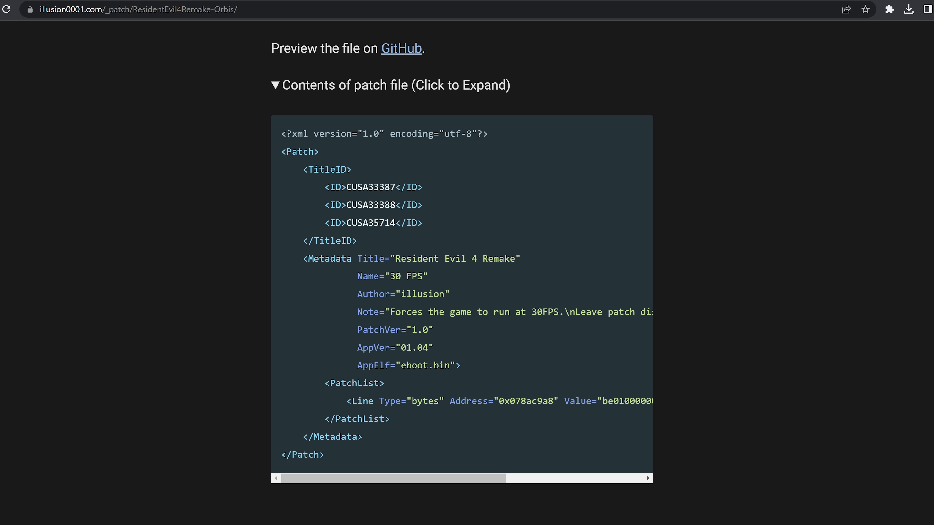
{"action": "double_click", "coordinate": [413, 348]}
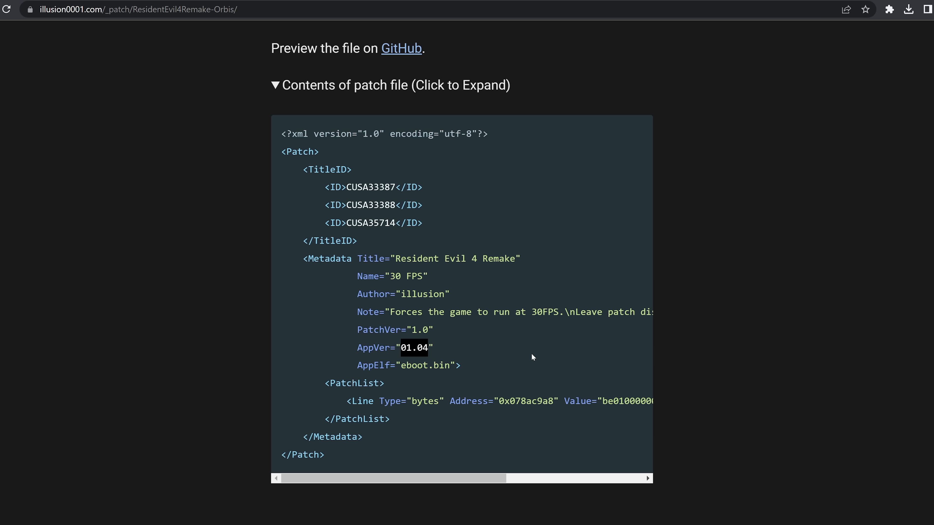
{"action": "mouse_move", "coordinate": [497, 348]}
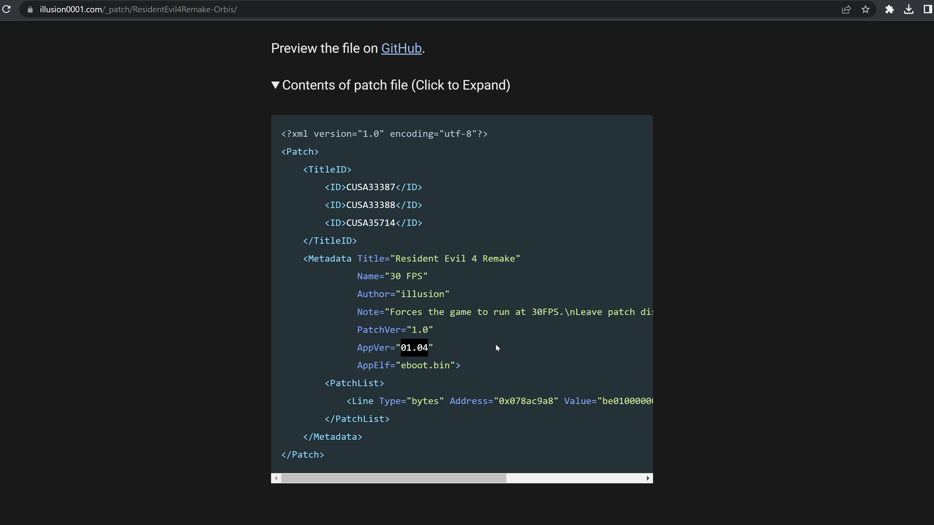